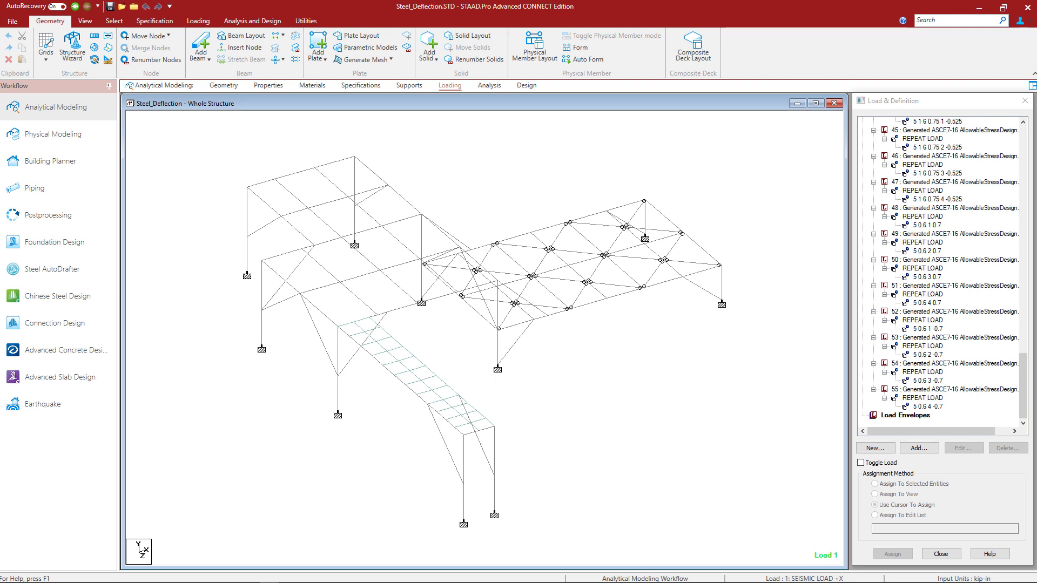
pyautogui.moveTo(391, 503)
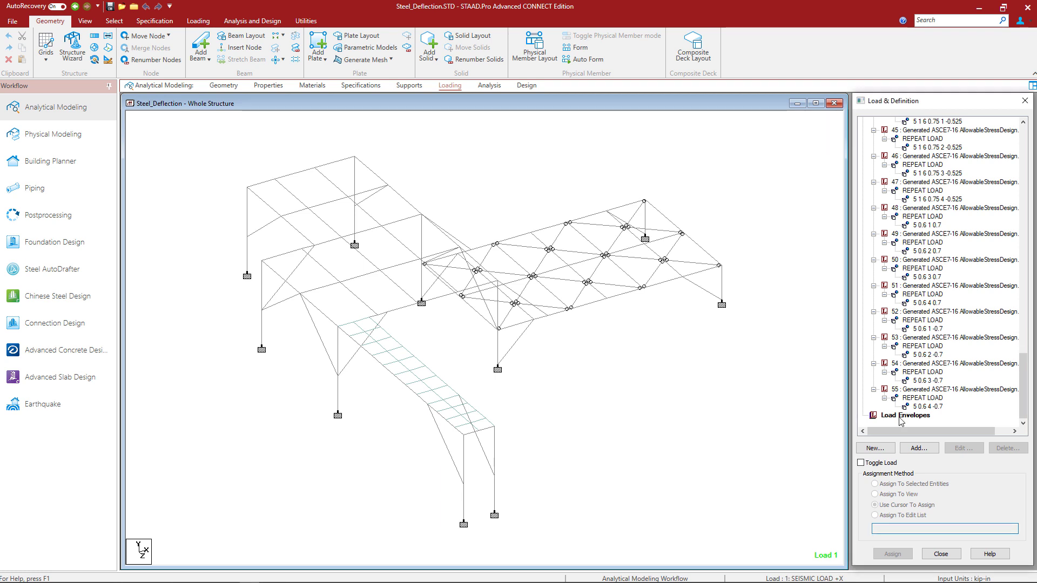
# Step: Start adding a new load envelope from the Load Envelopes category
pyautogui.click(906, 415)
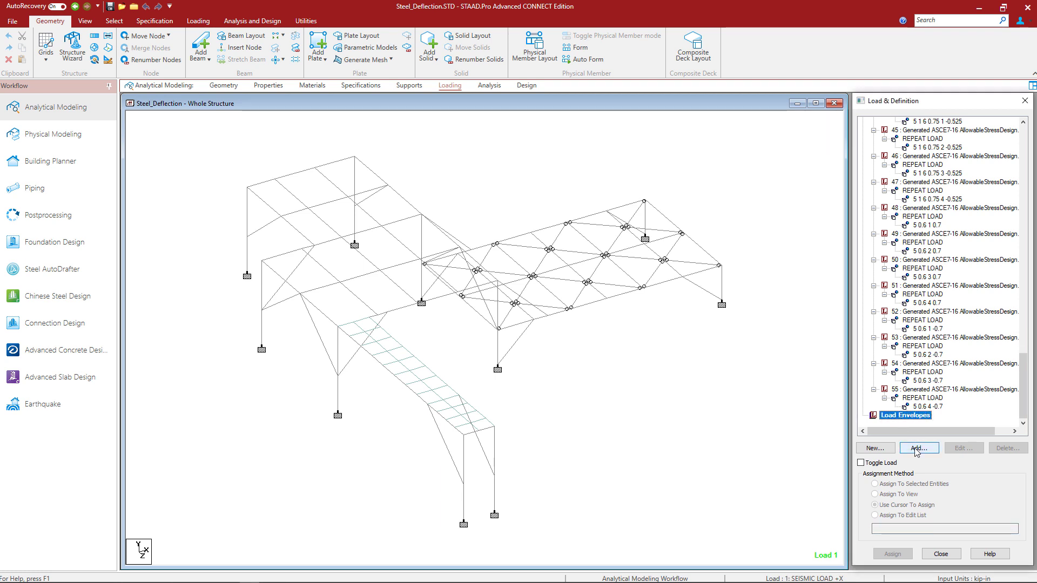
pyautogui.click(919, 448)
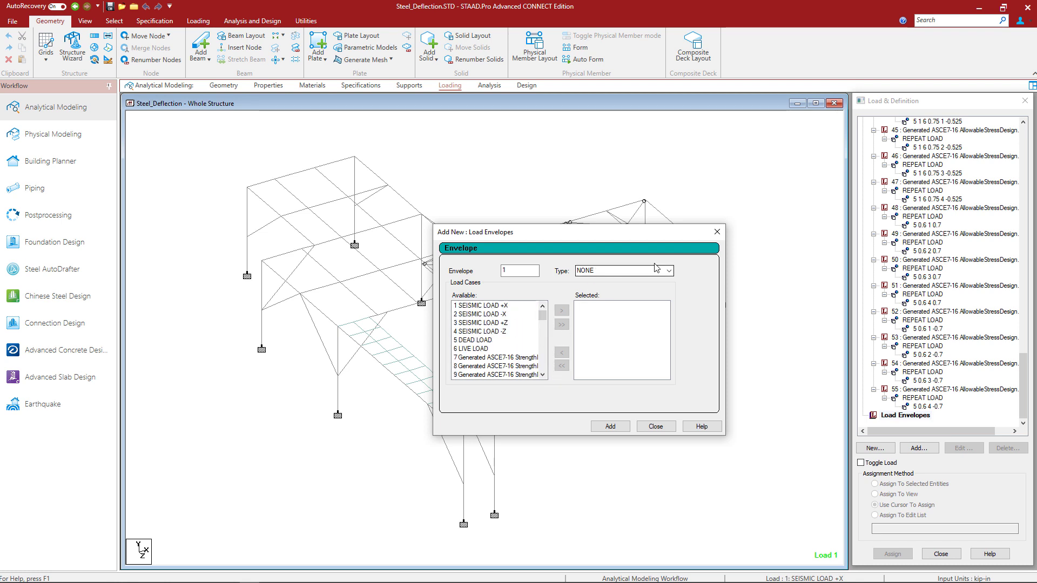
# Step: Create STRENGTH load envelope 1 containing load cases 7–27, then close the form
pyautogui.click(667, 270)
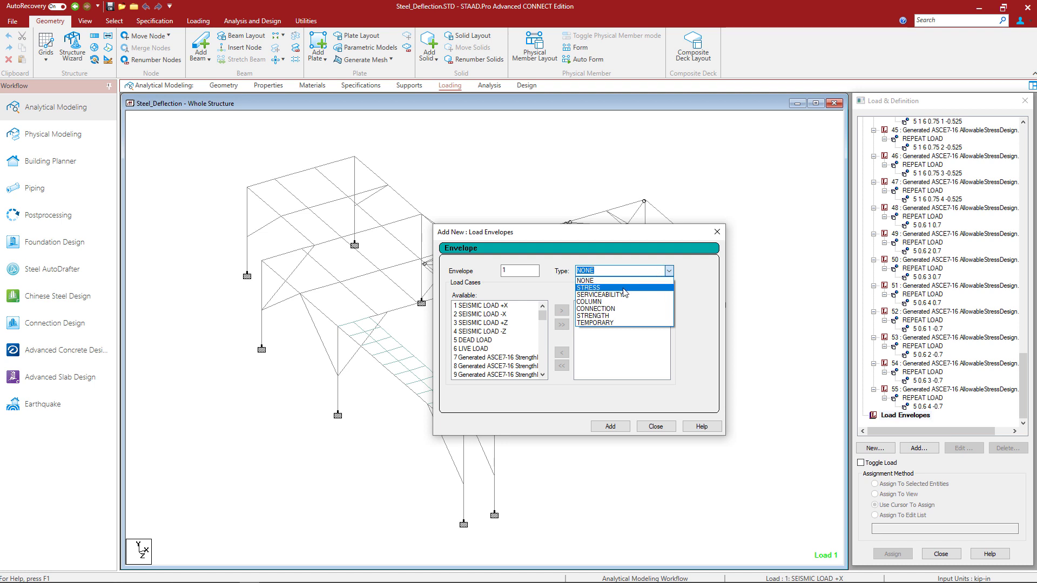
pyautogui.click(594, 315)
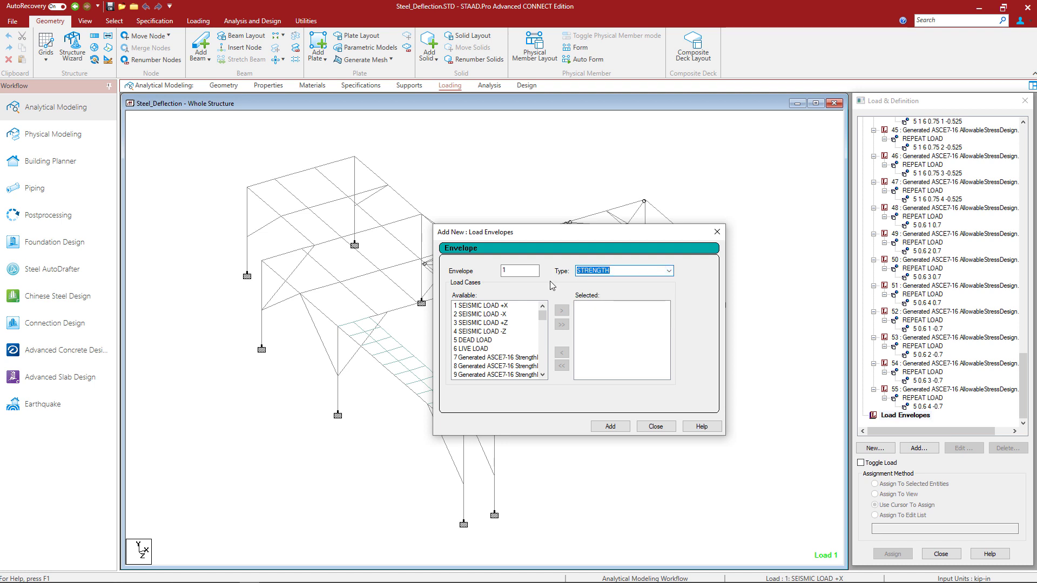
pyautogui.click(495, 357)
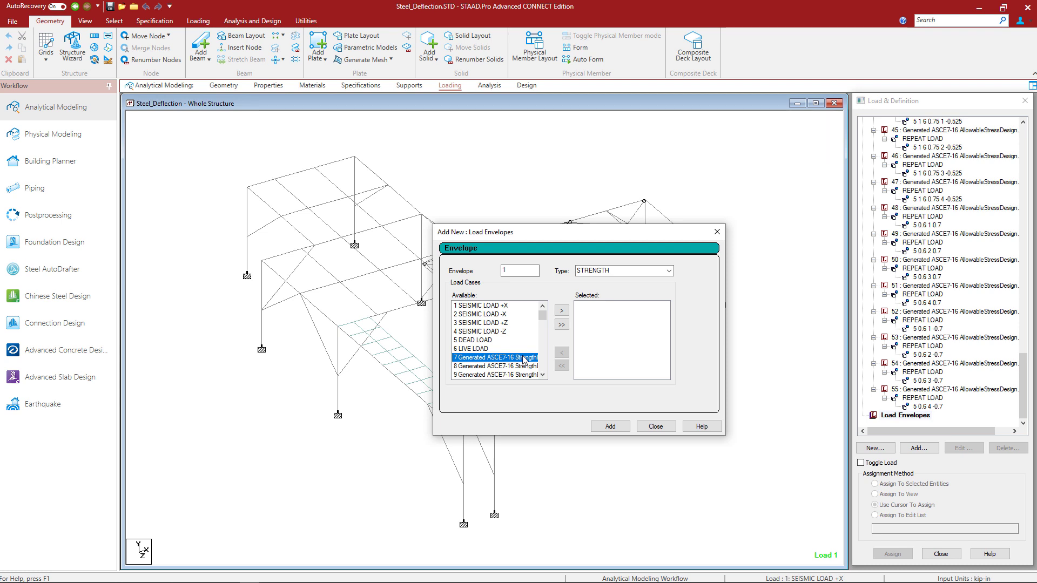
pyautogui.moveTo(492, 362)
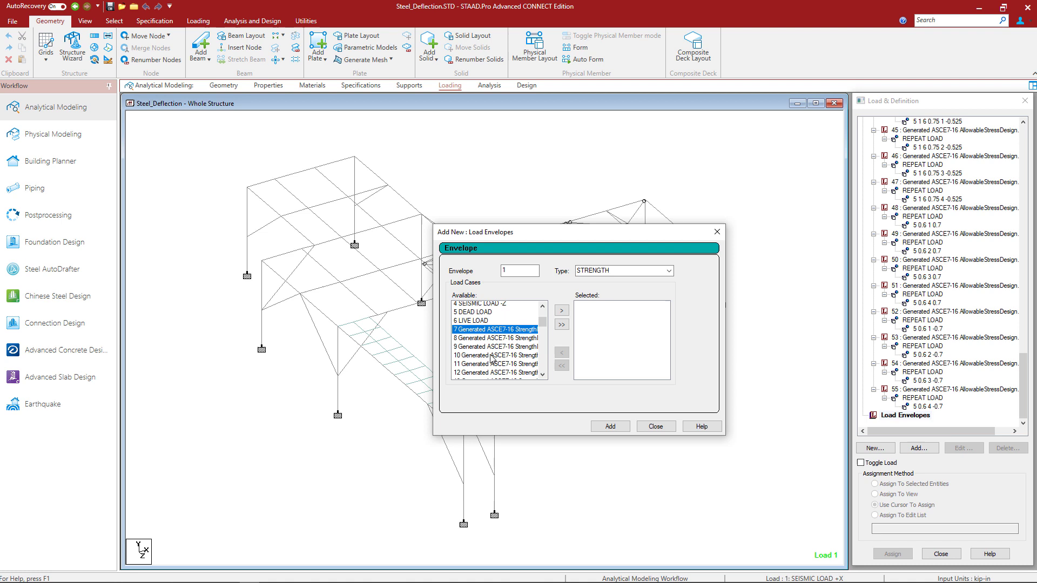
pyautogui.scroll(-3)
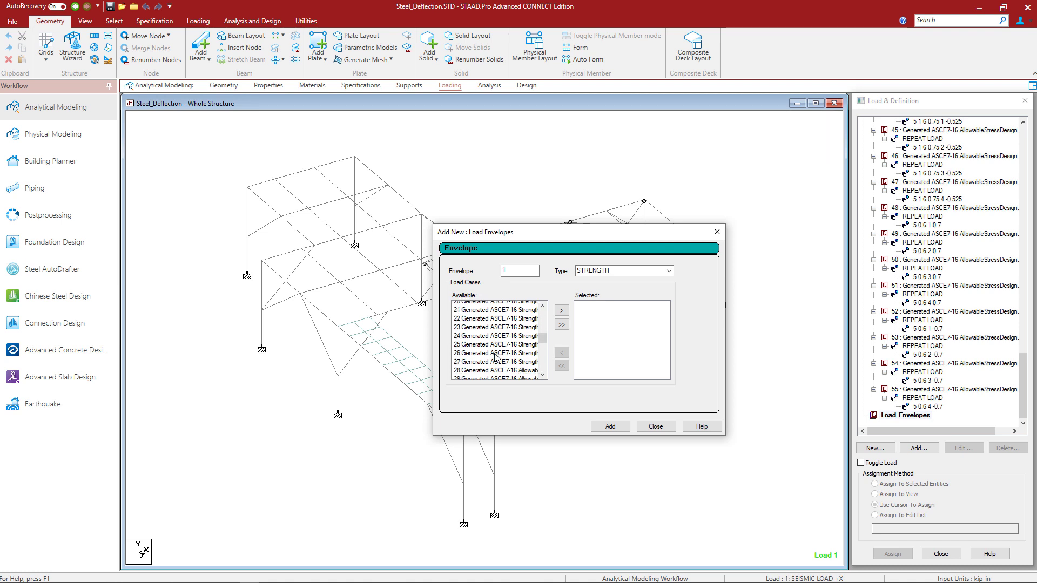
pyautogui.scroll(-3)
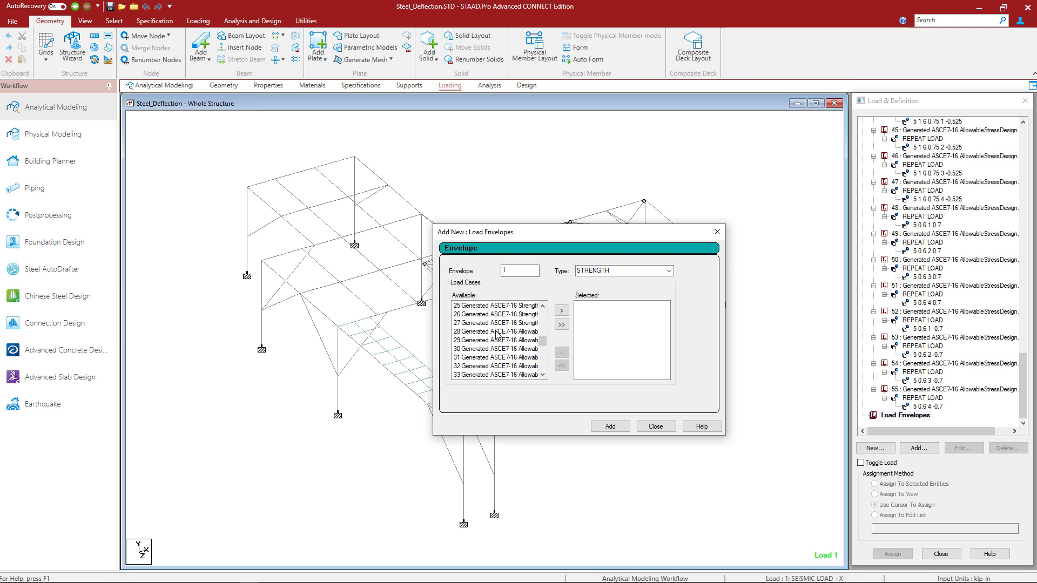
pyautogui.moveTo(495, 332)
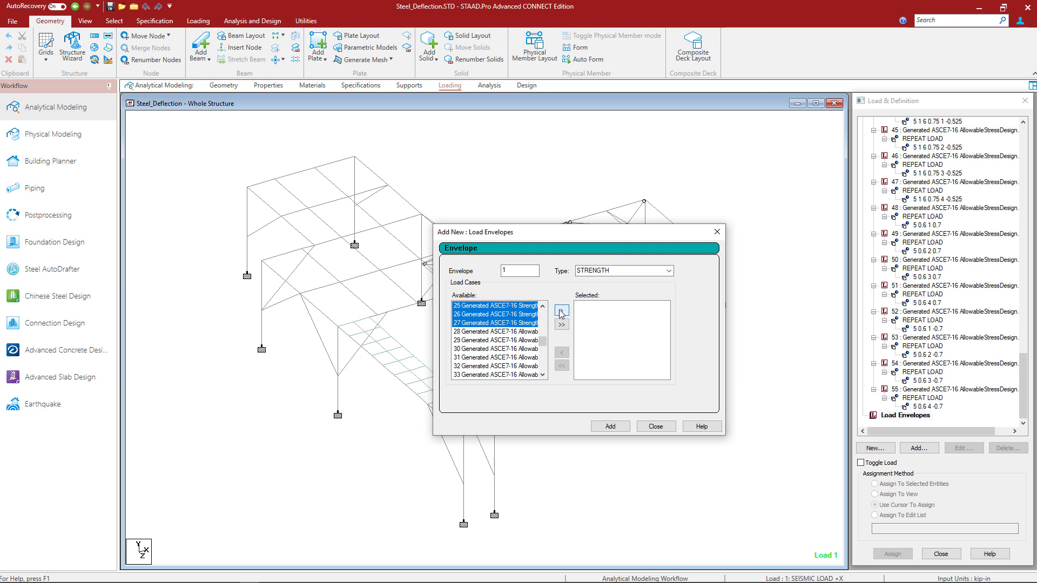
pyautogui.click(560, 313)
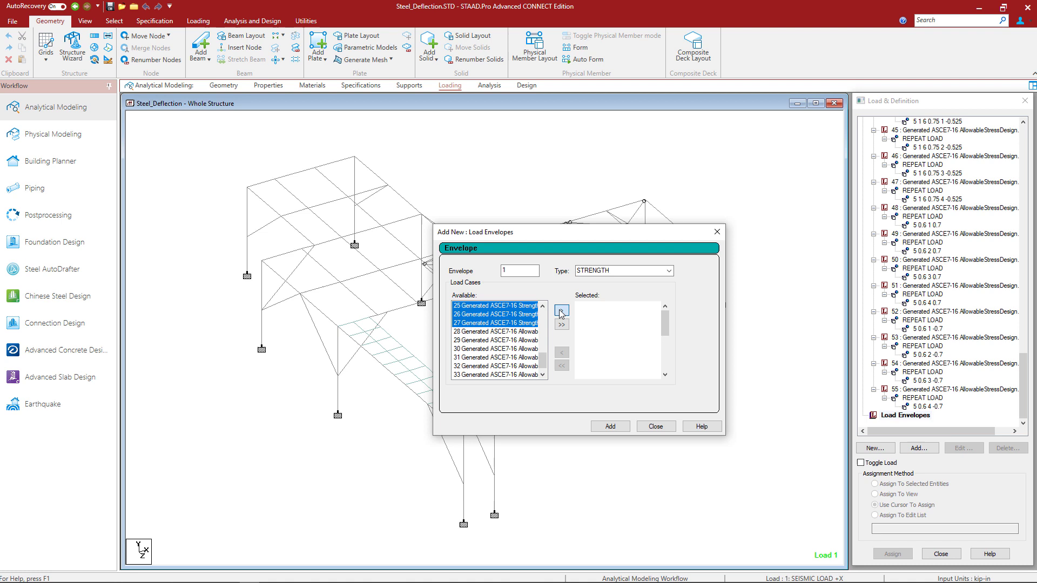
pyautogui.click(561, 324)
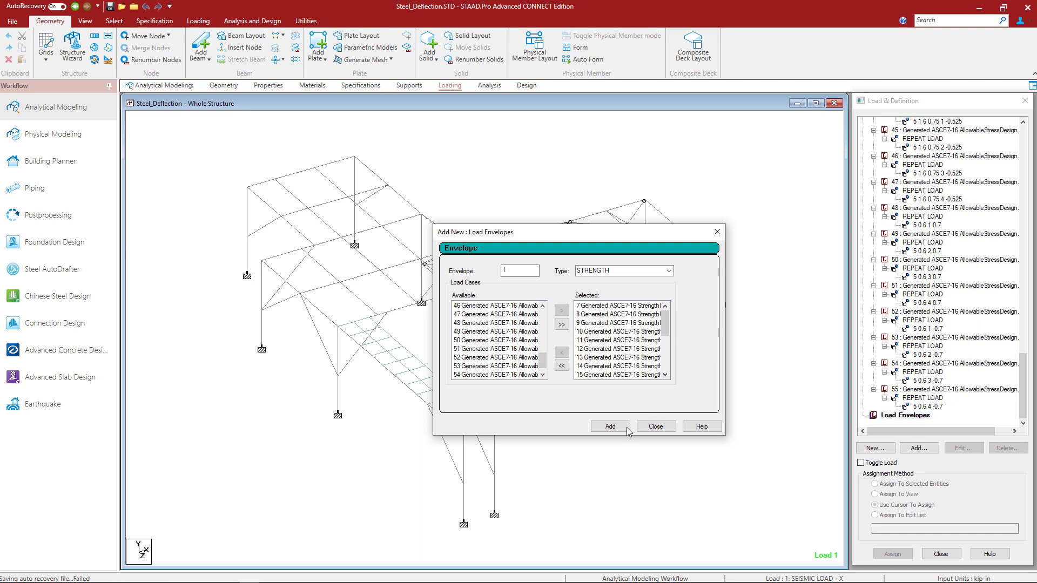
pyautogui.click(609, 426)
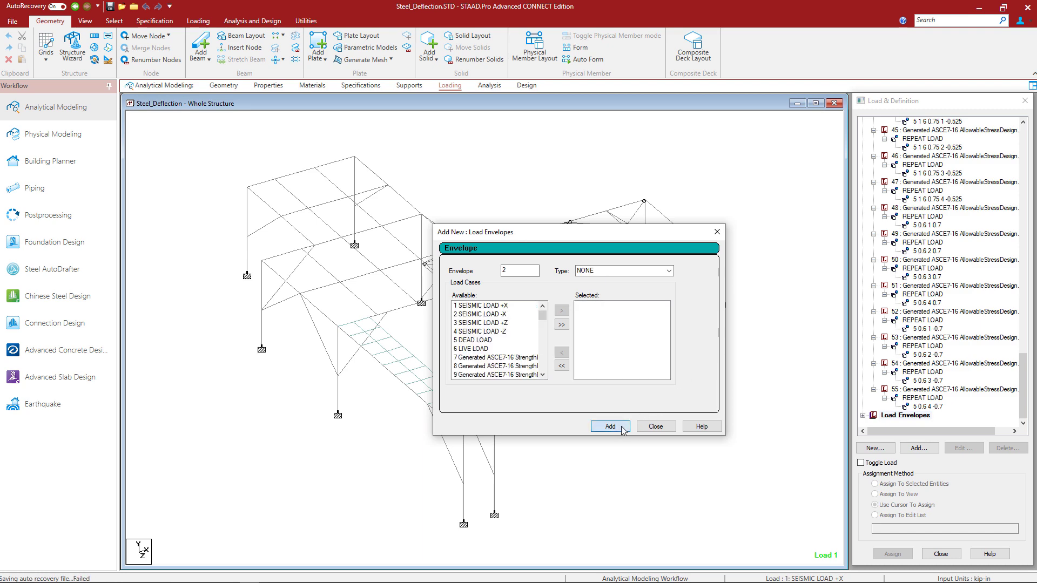
pyautogui.click(654, 426)
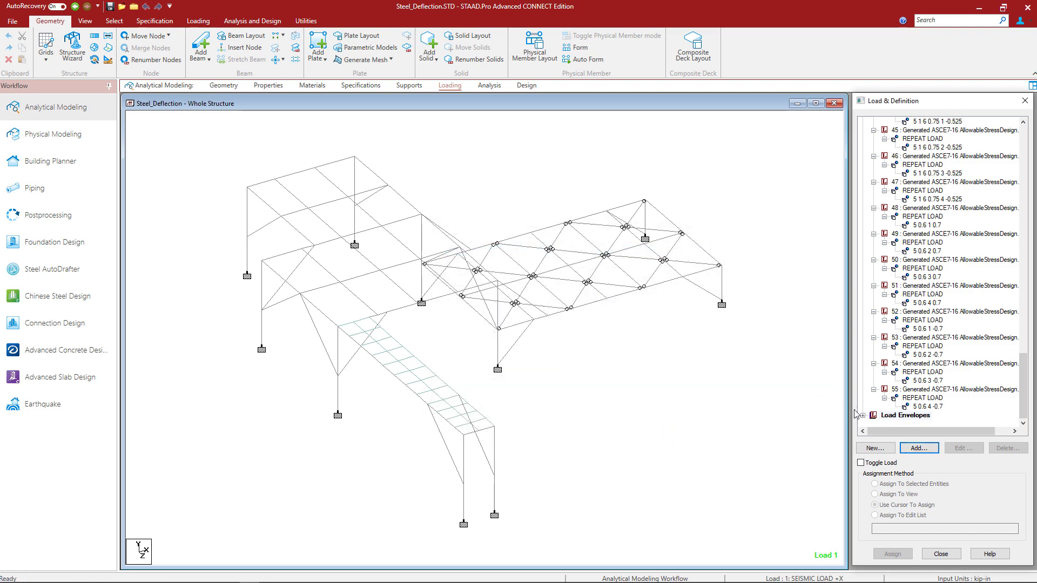
# Step: Expand Load Envelopes to show ENVELOPE 1 TYPE STRENGTH and bring up the Loading tools
pyautogui.click(903, 407)
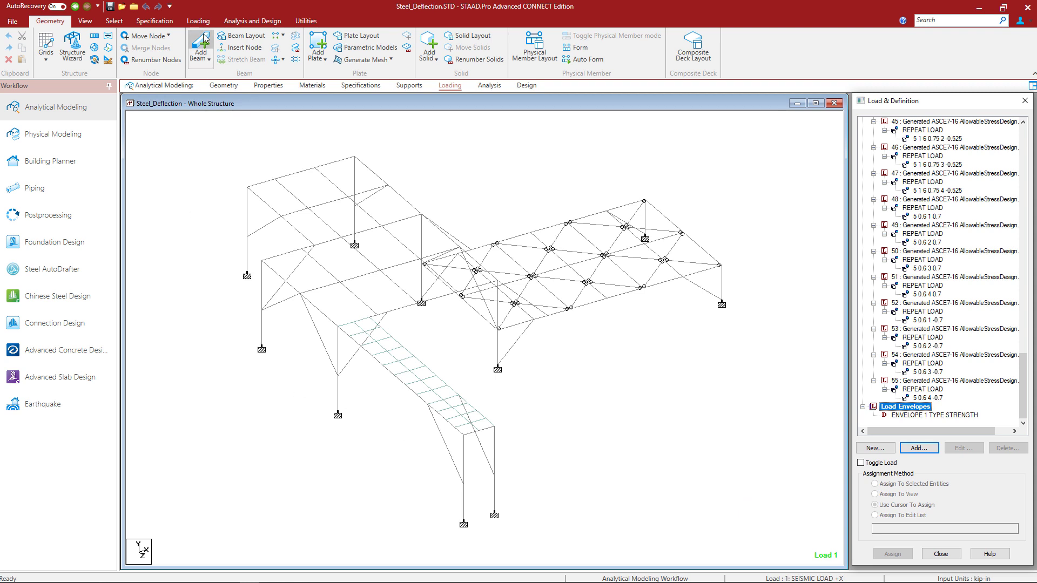
pyautogui.click(197, 21)
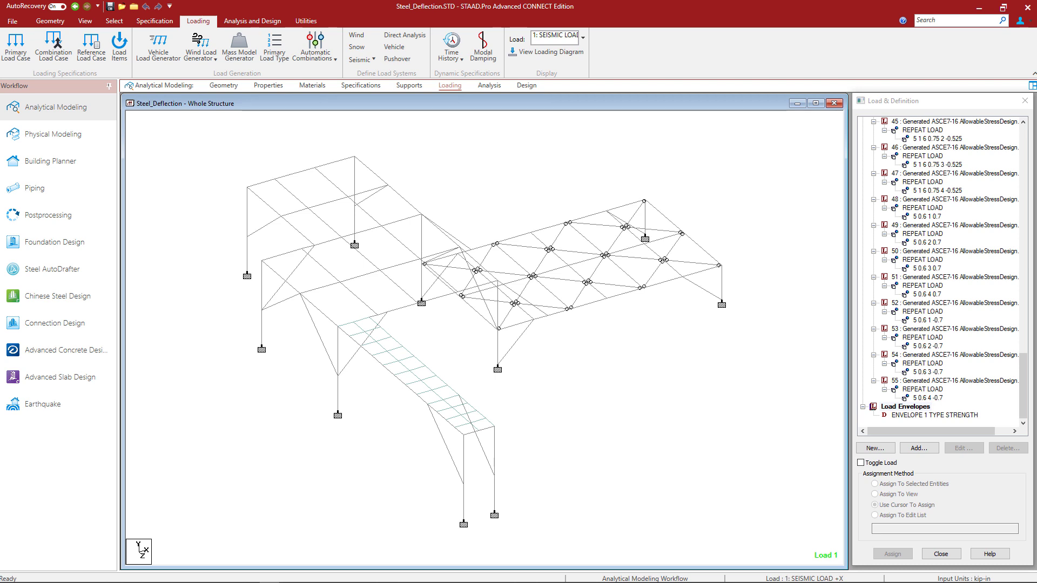
pyautogui.moveTo(310, 203)
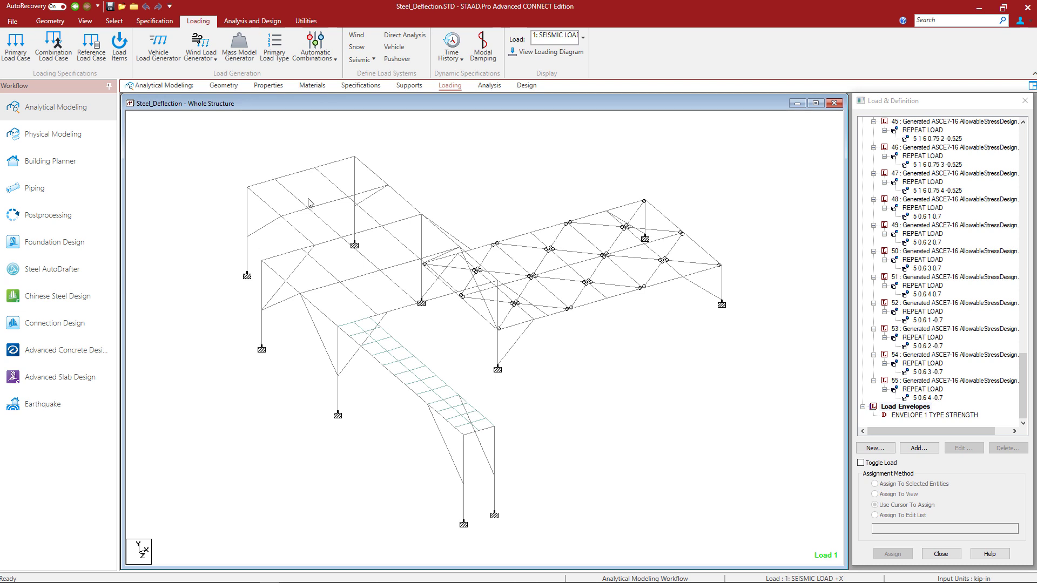
# Step: Set the analysis load list to ENVELOPE 1 from the available load envelopes
pyautogui.click(252, 20)
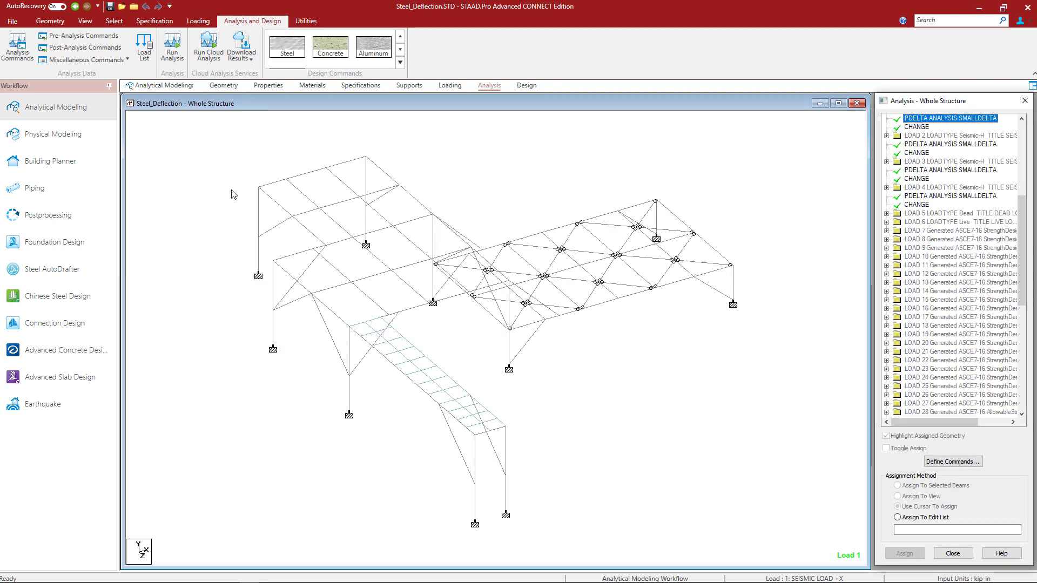
pyautogui.moveTo(144, 46)
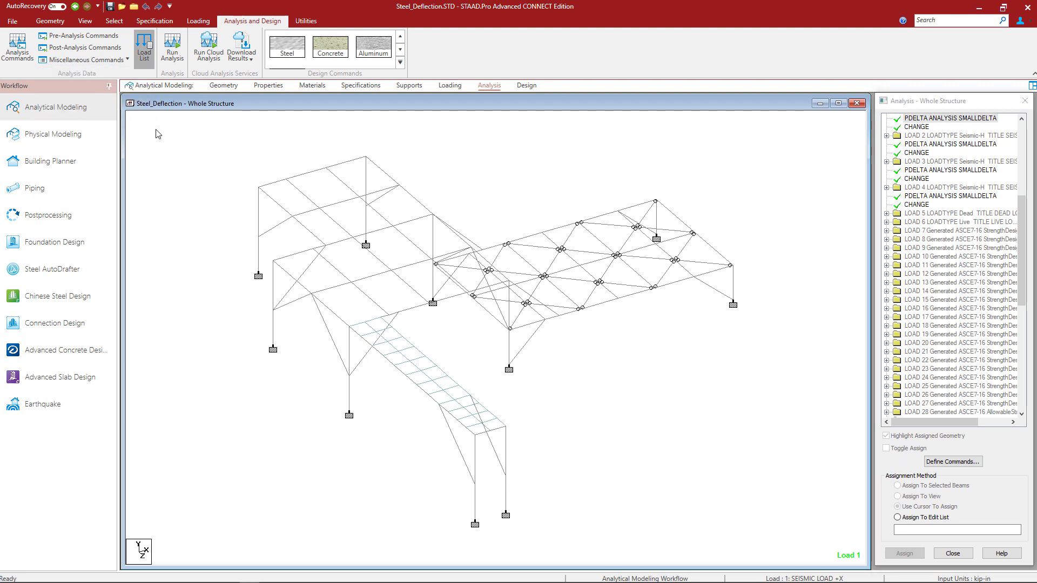
pyautogui.click(144, 47)
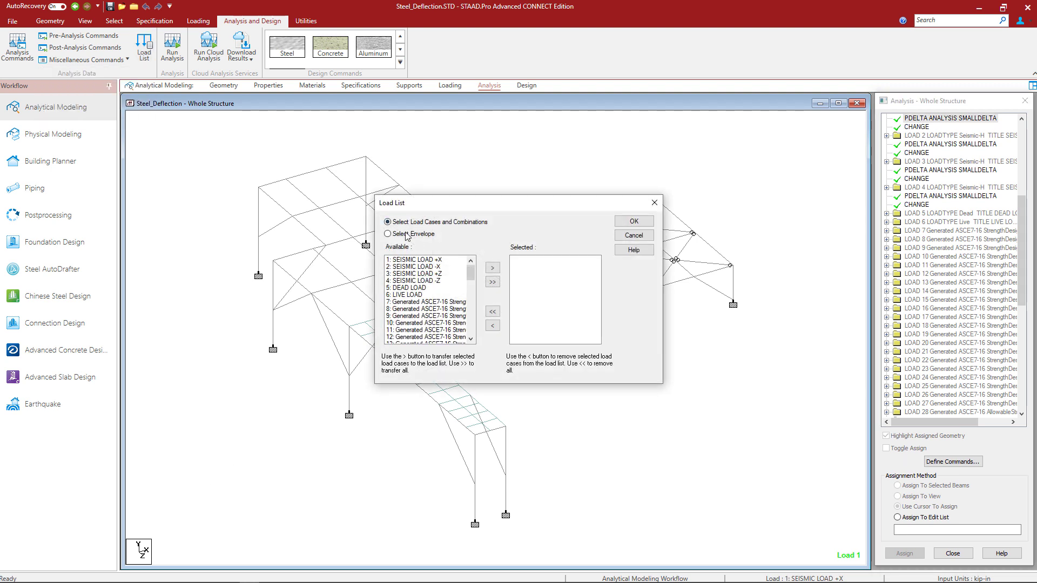
pyautogui.click(387, 233)
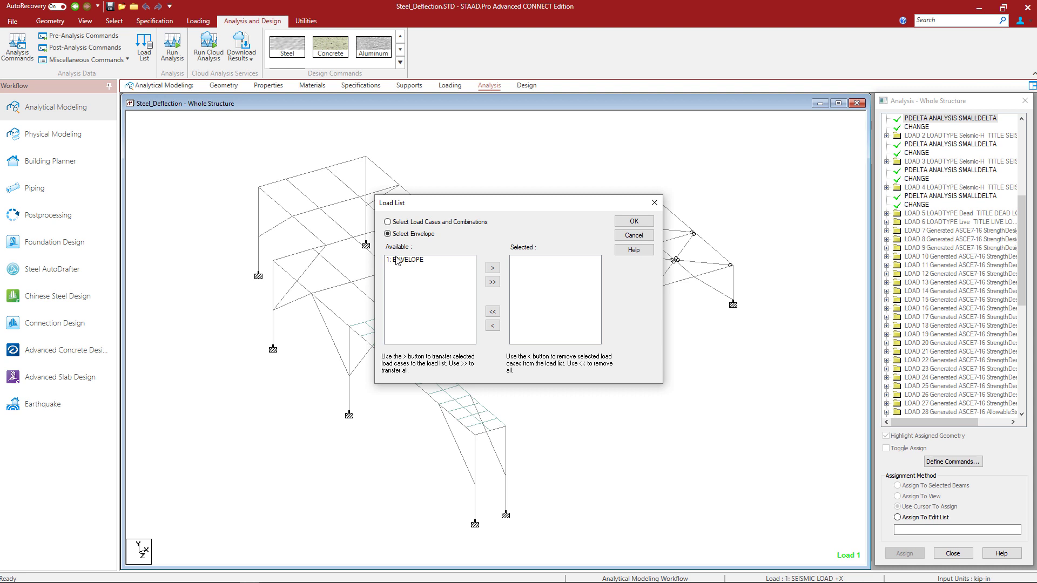
pyautogui.click(491, 267)
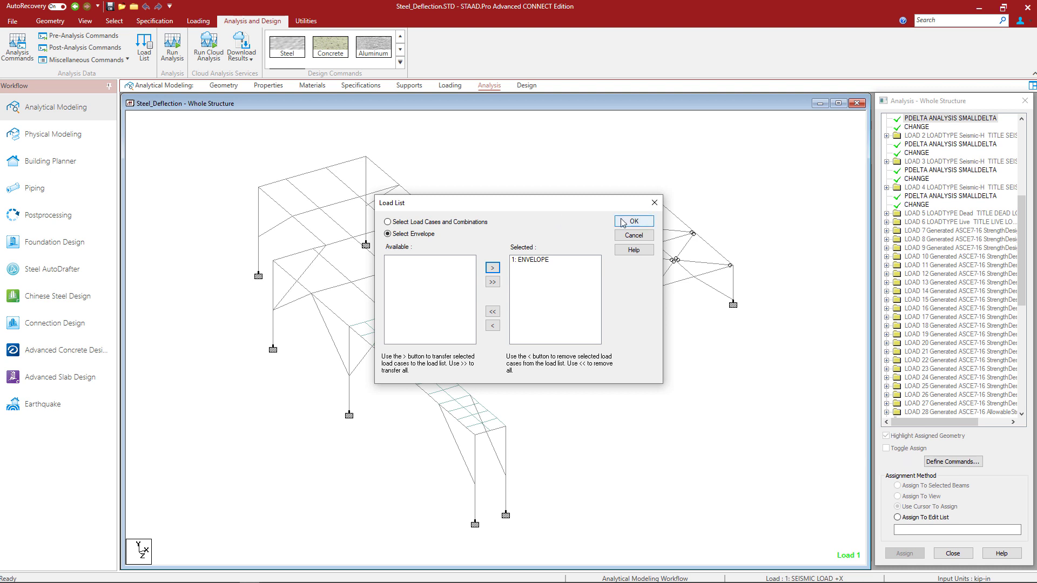
pyautogui.click(632, 221)
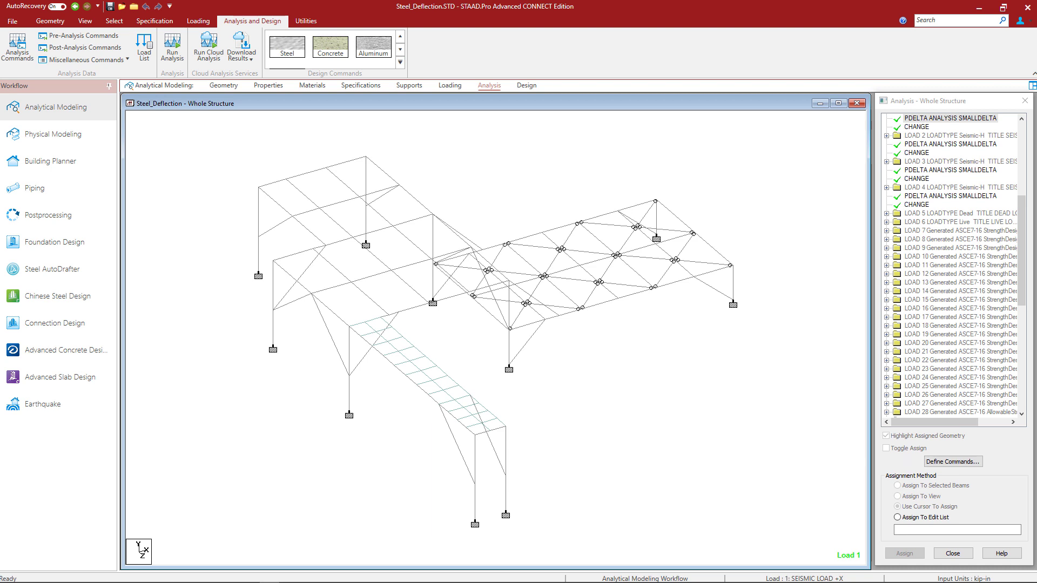
pyautogui.moveTo(520, 130)
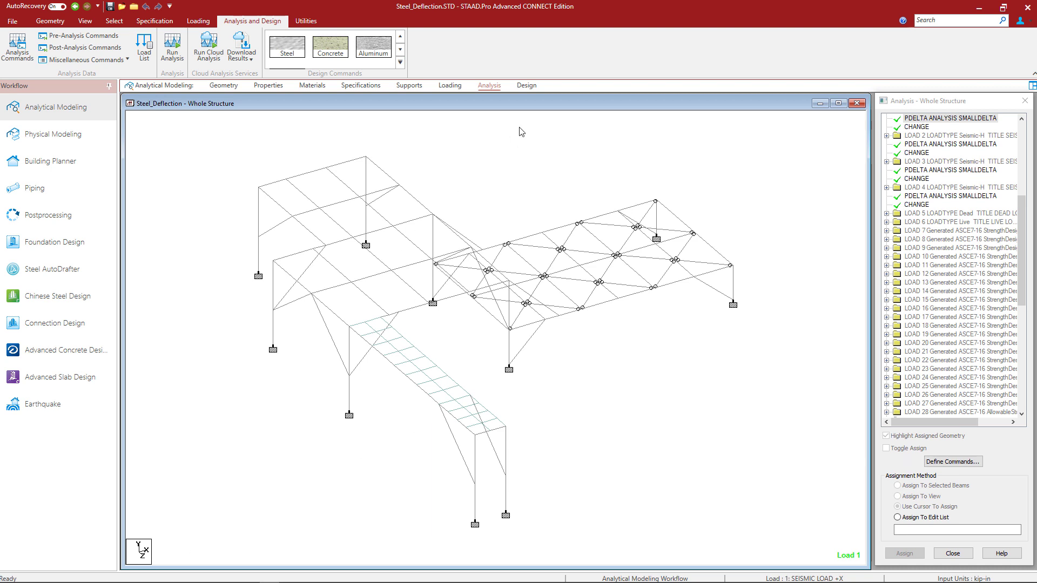
# Step: Show the AISC 360-16 steel design commands and open the design parameters list
pyautogui.click(1024, 100)
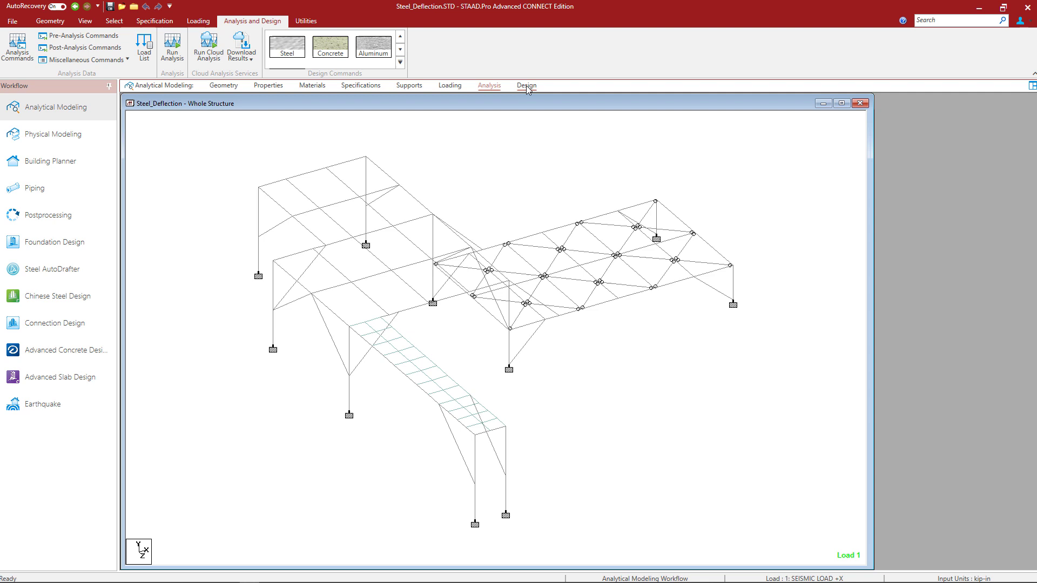
pyautogui.click(527, 85)
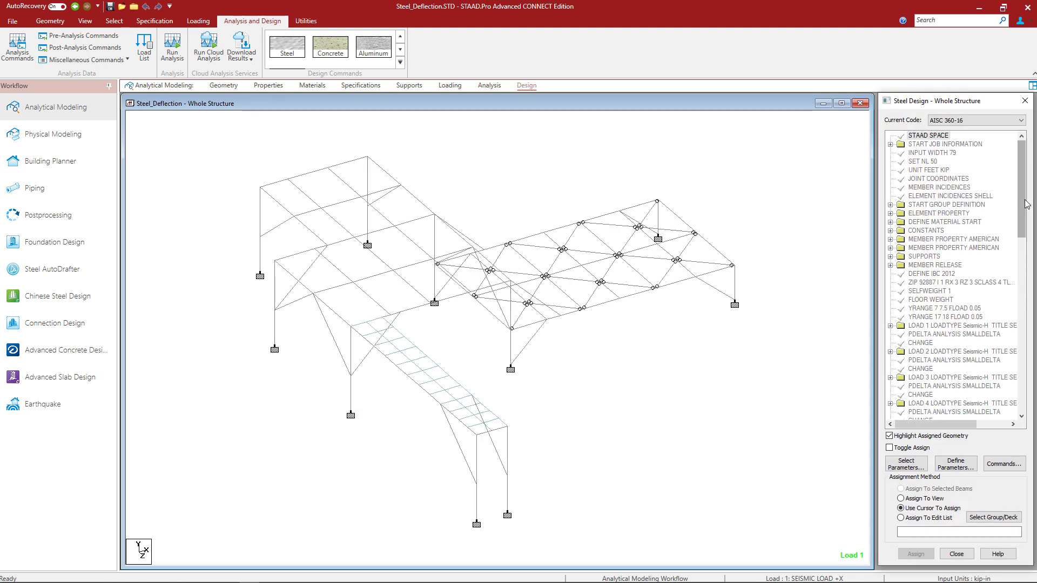
pyautogui.scroll(-3)
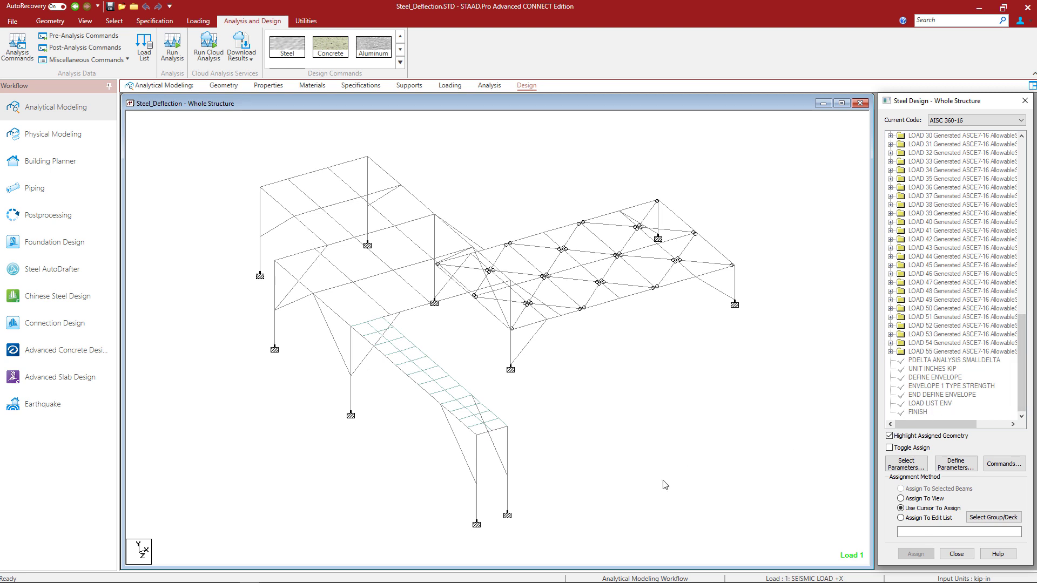
pyautogui.click(975, 120)
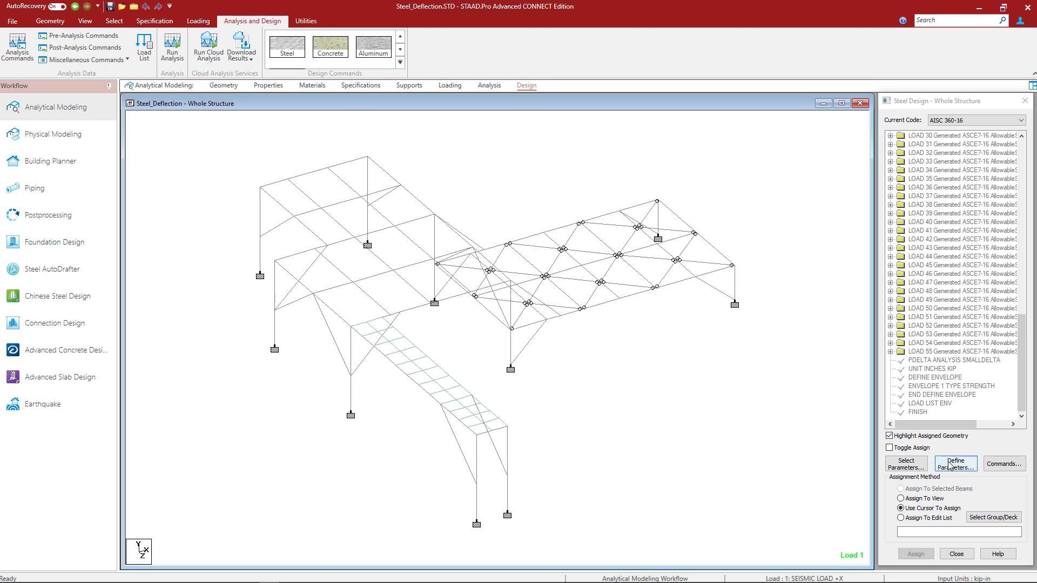
pyautogui.click(954, 463)
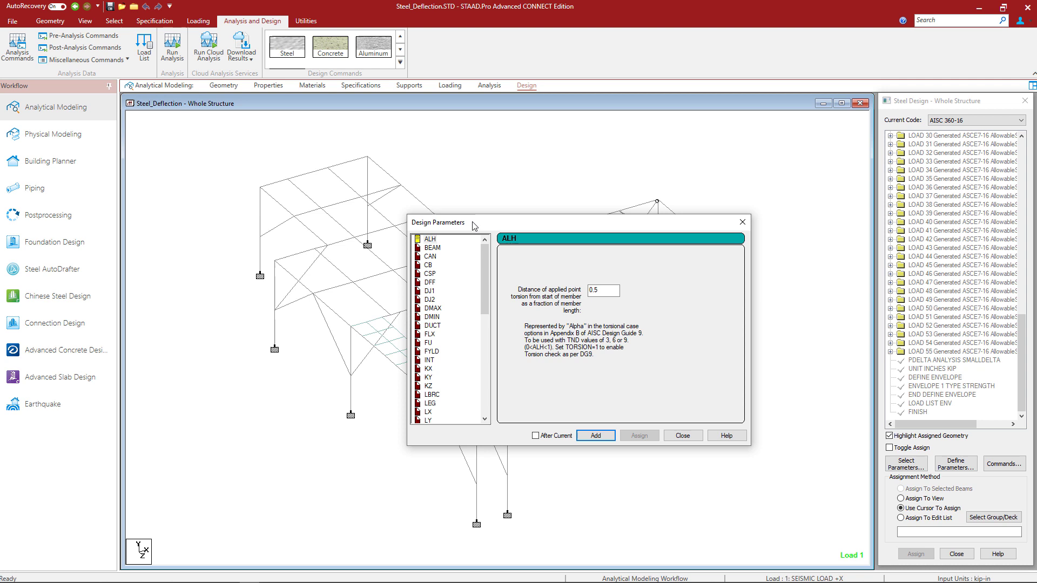
# Step: Add the design parameter METHOD set to LRFD
pyautogui.scroll(-3)
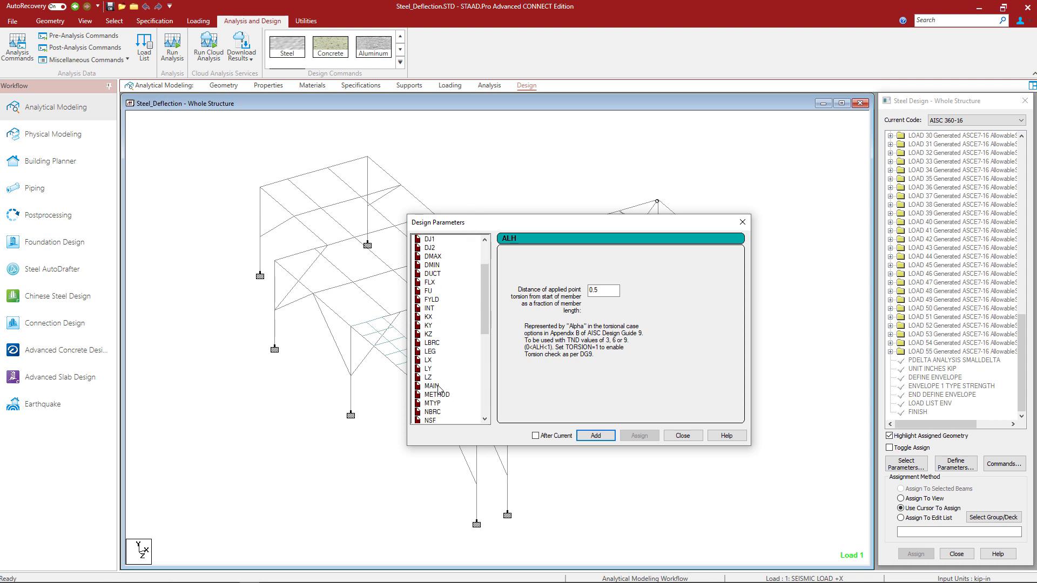
pyautogui.click(432, 394)
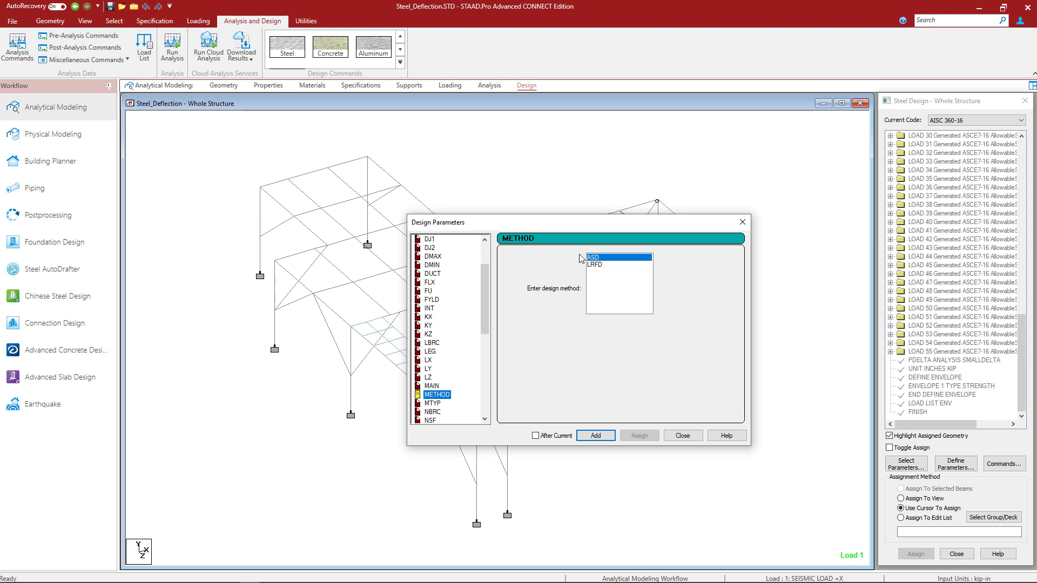
pyautogui.click(595, 265)
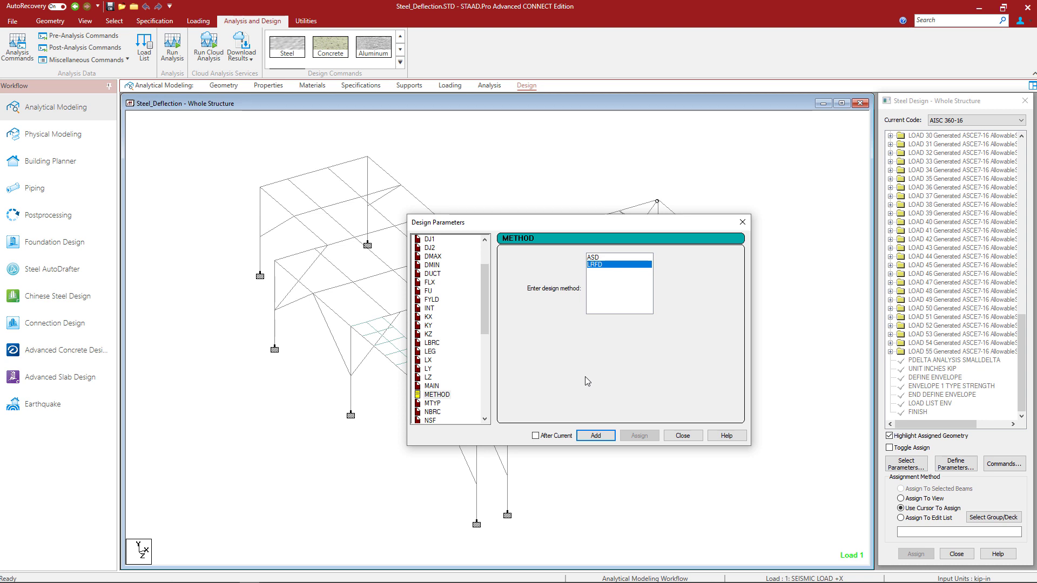
pyautogui.moveTo(563, 298)
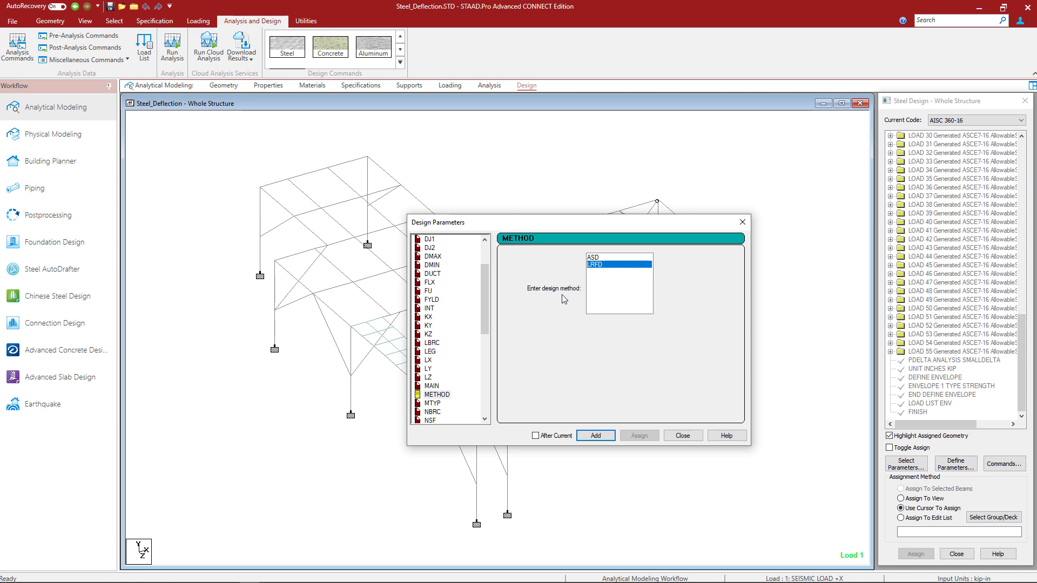
pyautogui.moveTo(609, 283)
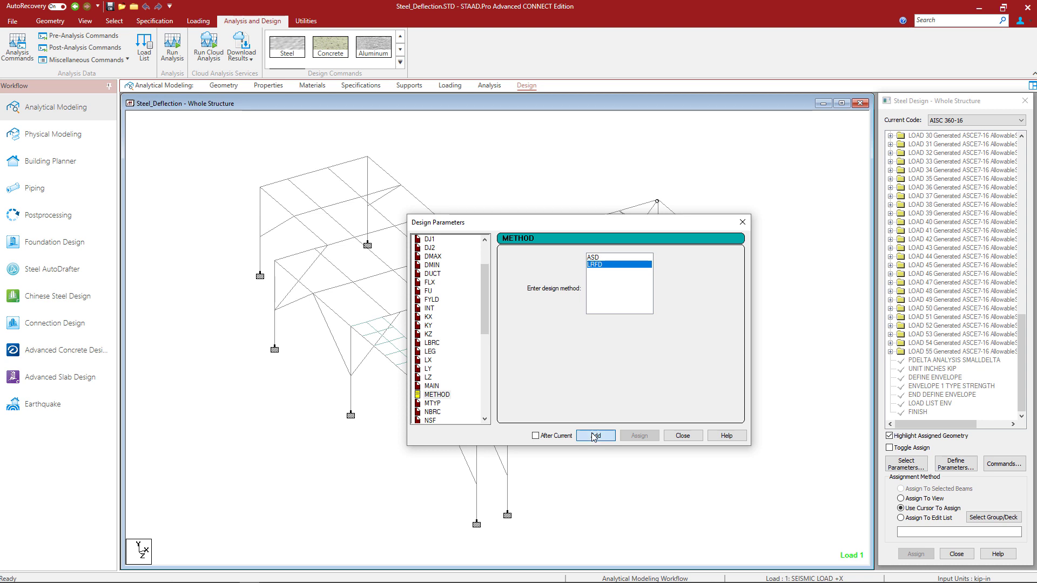
pyautogui.click(594, 435)
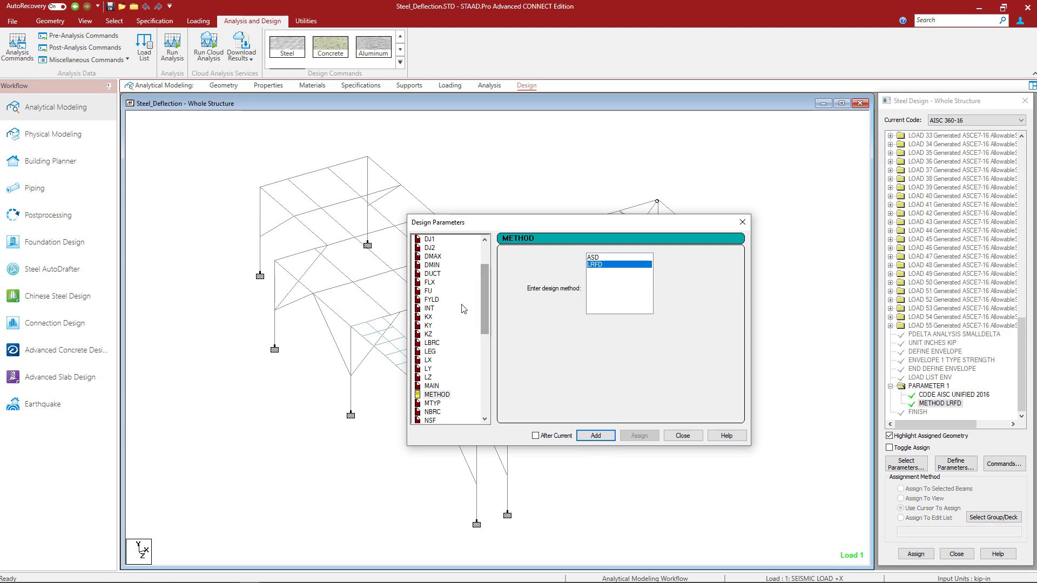
# Step: Add FYLD yield strengths of 50 and 46 kip/in2, then close the list
pyautogui.click(431, 298)
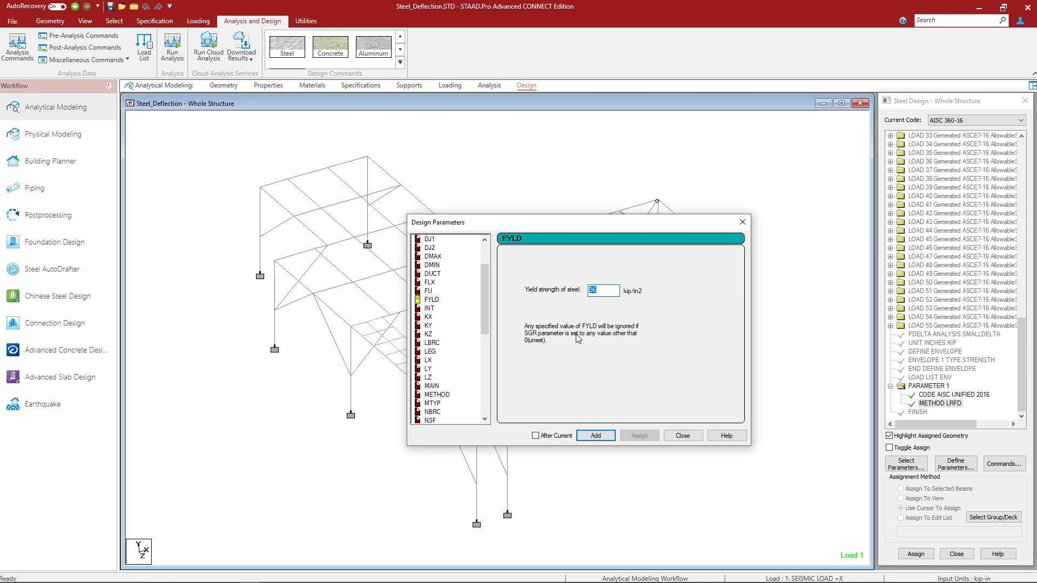
pyautogui.write('50')
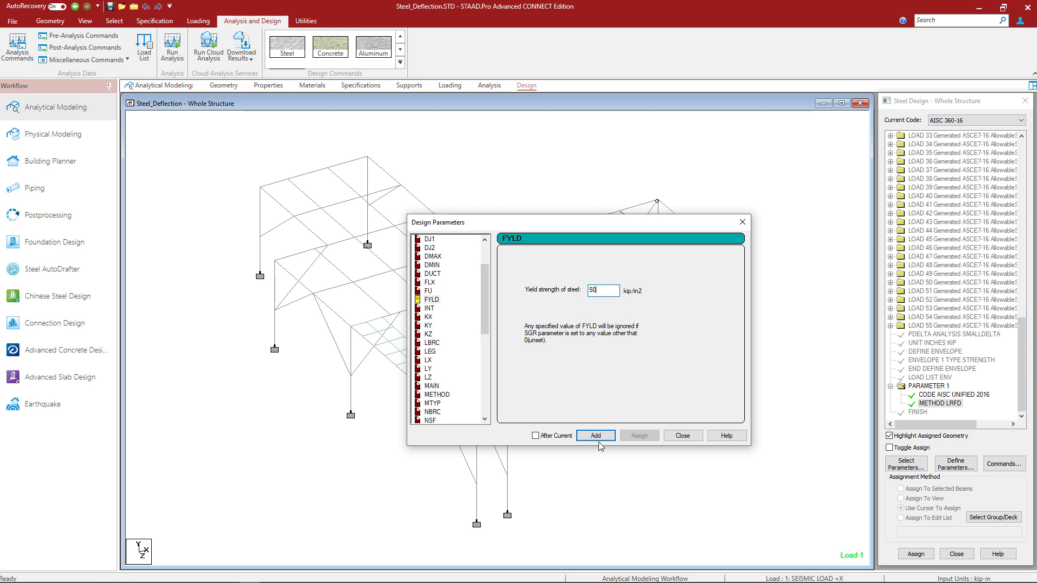
pyautogui.click(595, 435)
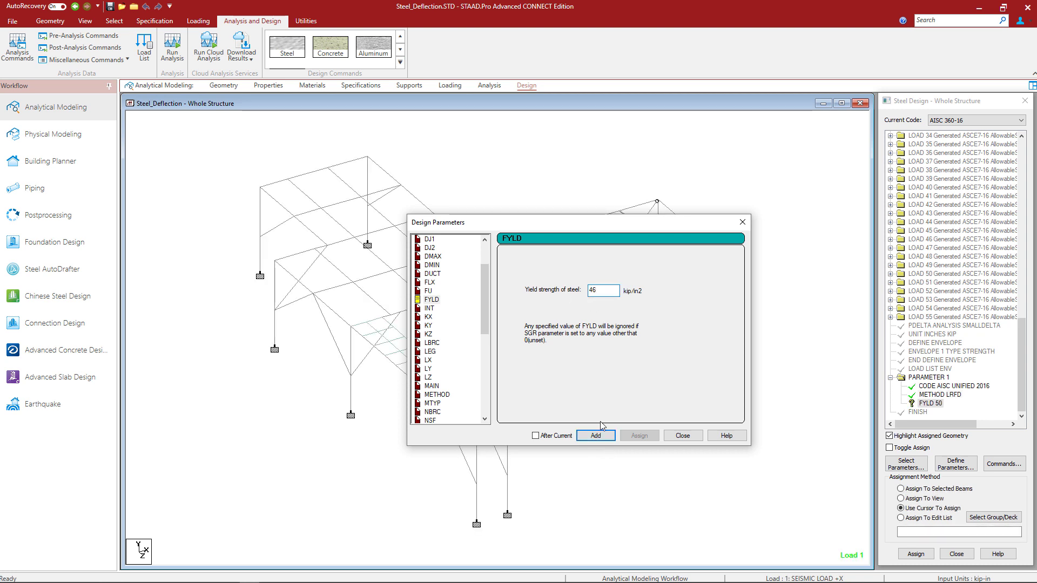
pyautogui.click(594, 435)
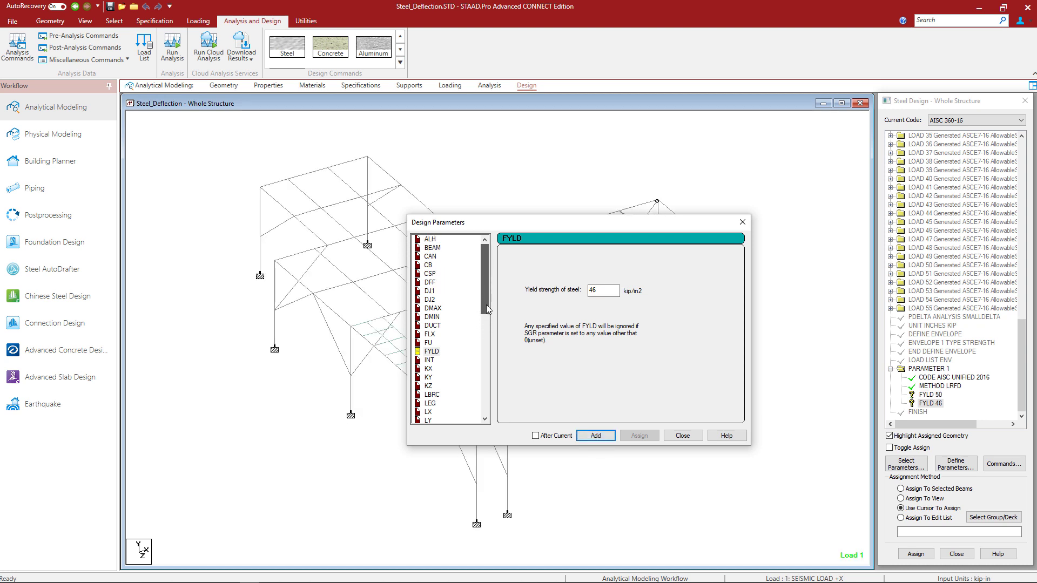
pyautogui.scroll(-3)
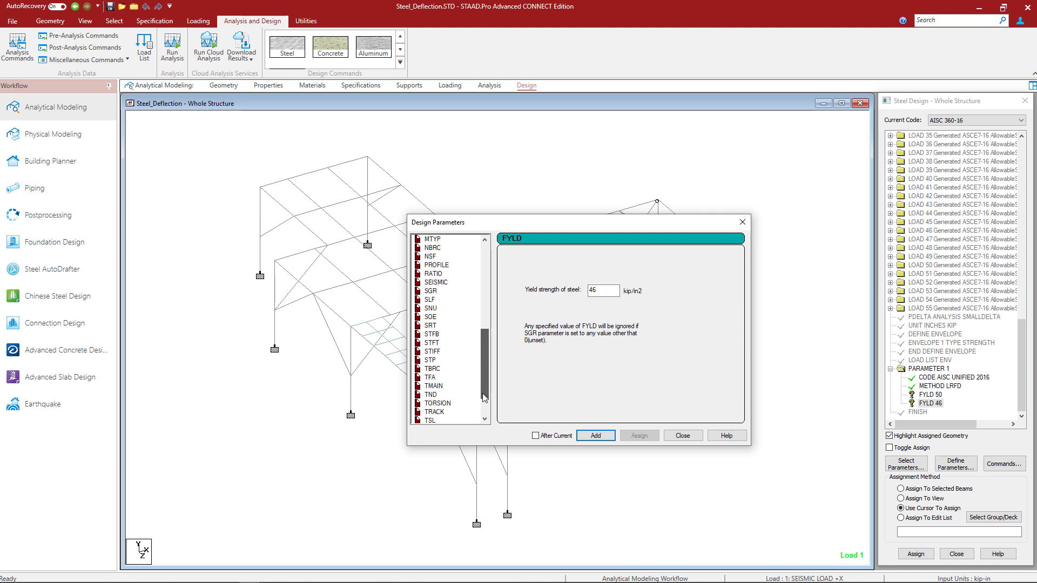
pyautogui.scroll(-3)
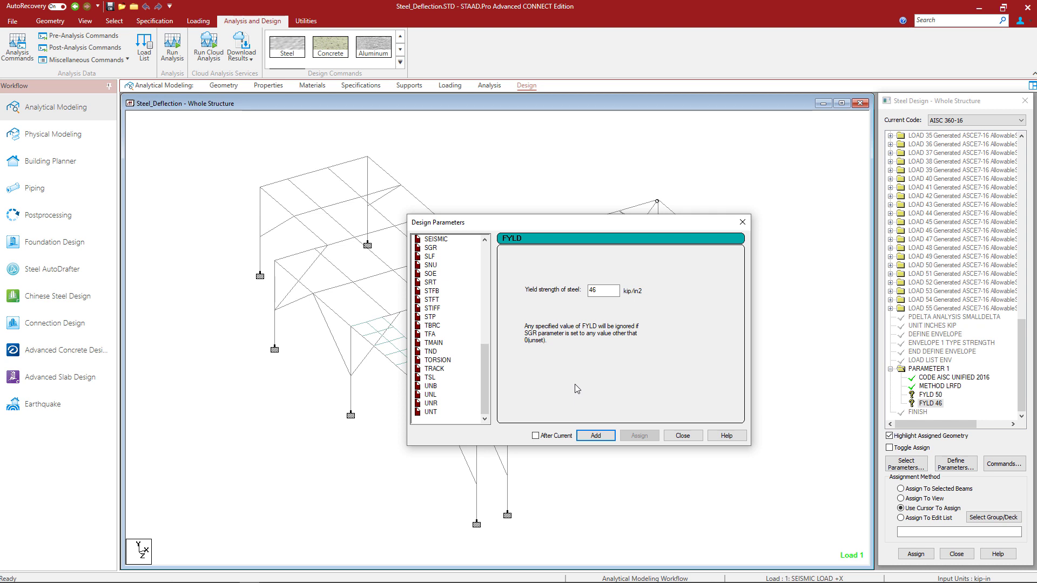
pyautogui.moveTo(519, 415)
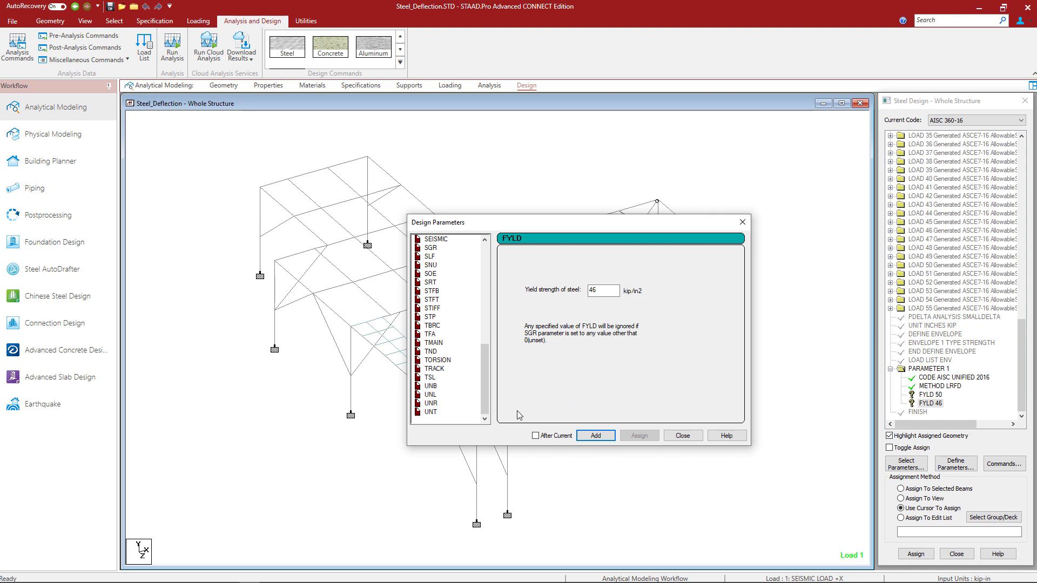
pyautogui.moveTo(577, 374)
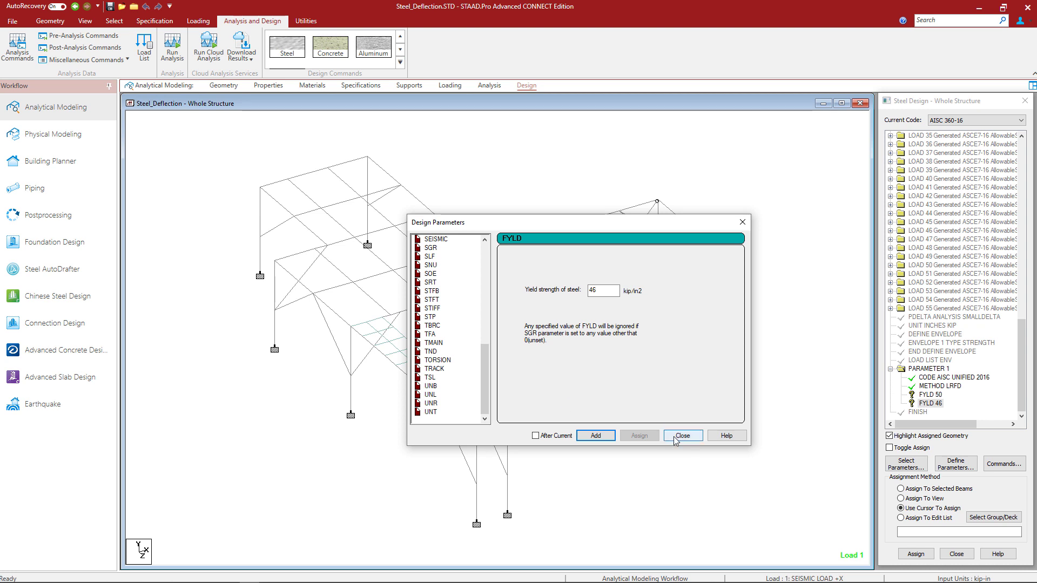
pyautogui.click(682, 435)
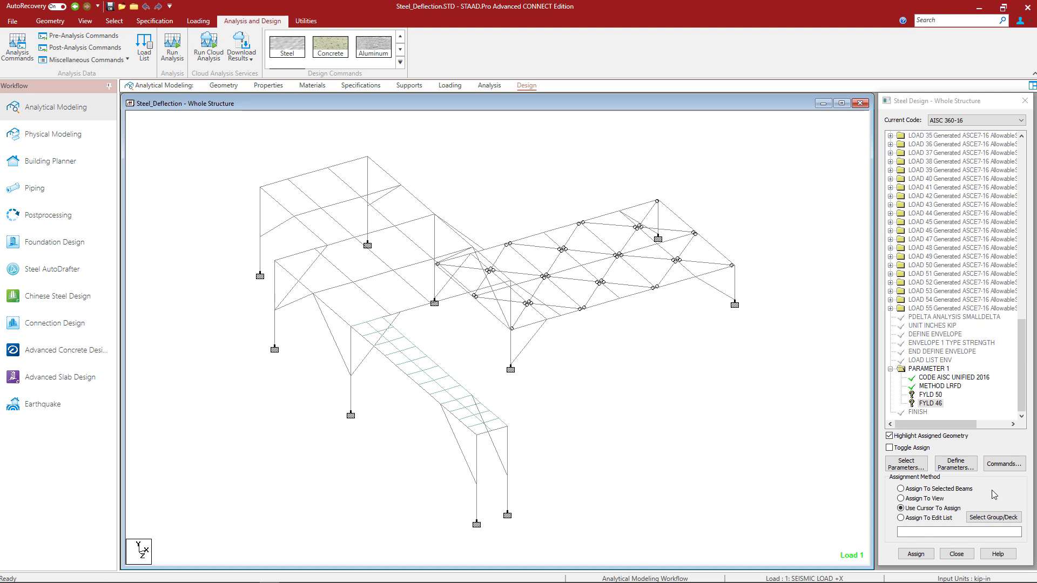
# Step: Assign FYLD 50 to all W12X30 and W12X22 members
pyautogui.click(928, 395)
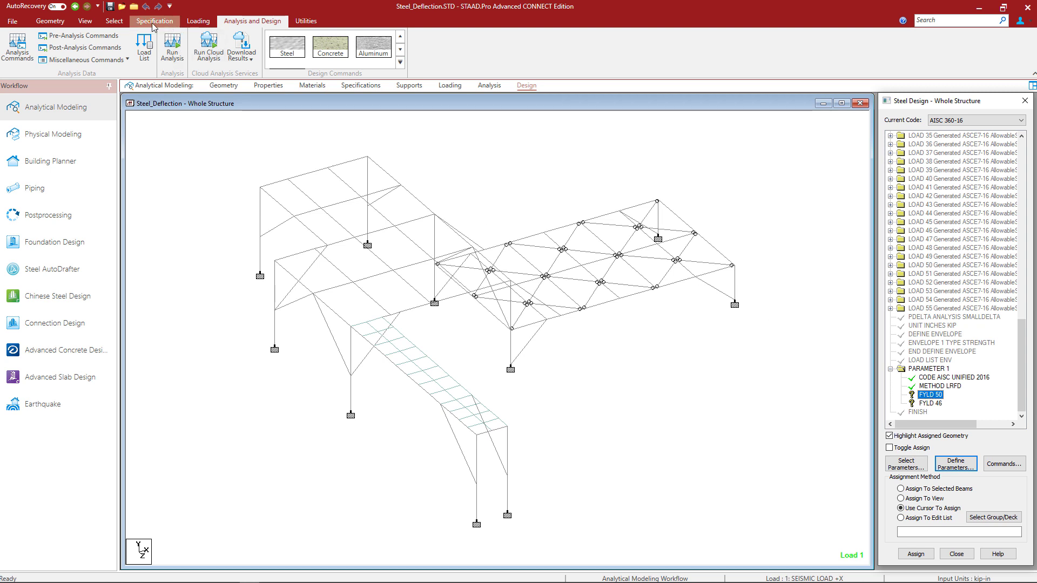
pyautogui.click(114, 20)
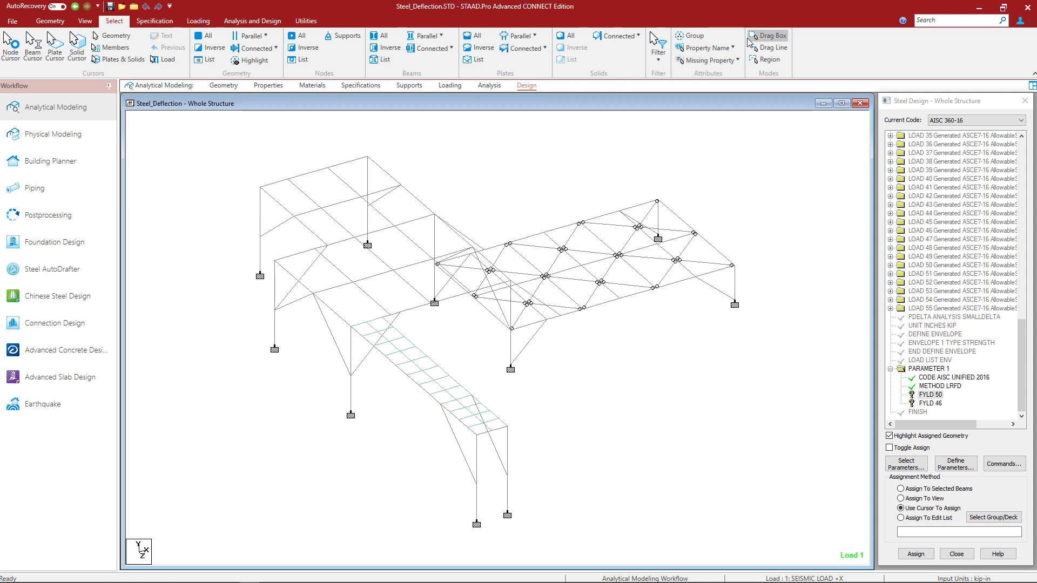
pyautogui.click(703, 46)
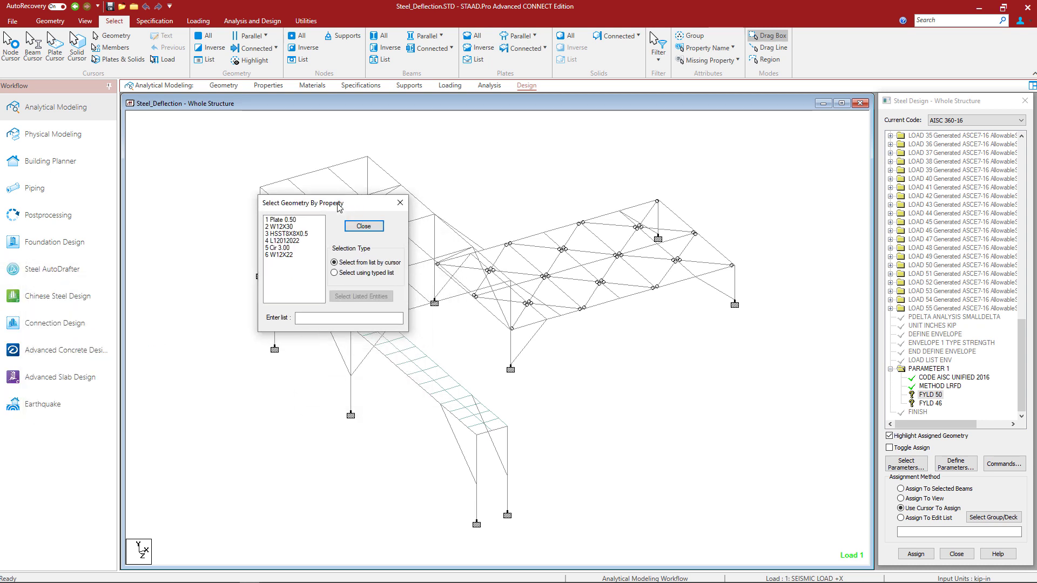
pyautogui.click(283, 226)
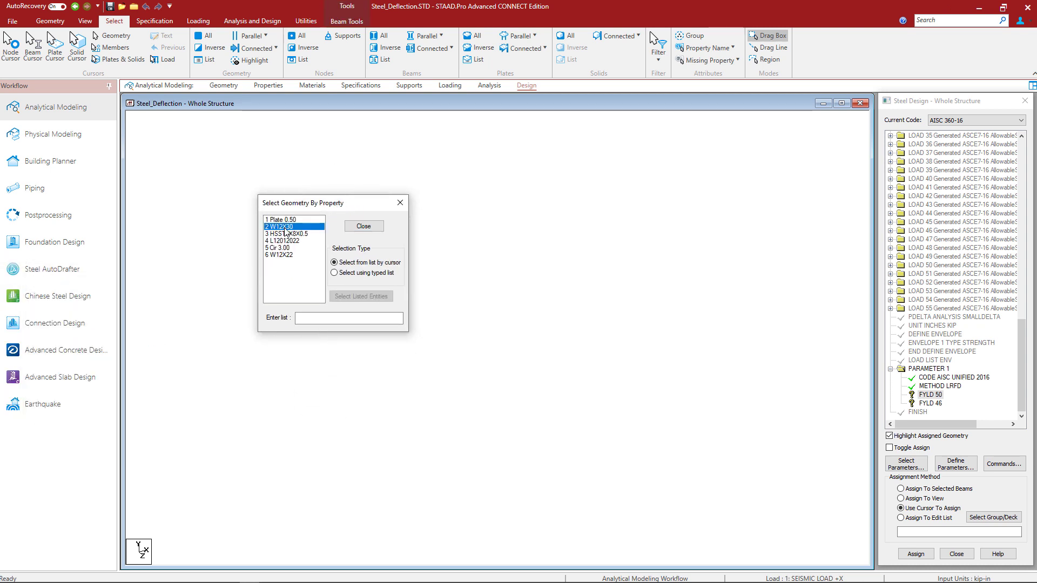
pyautogui.click(280, 253)
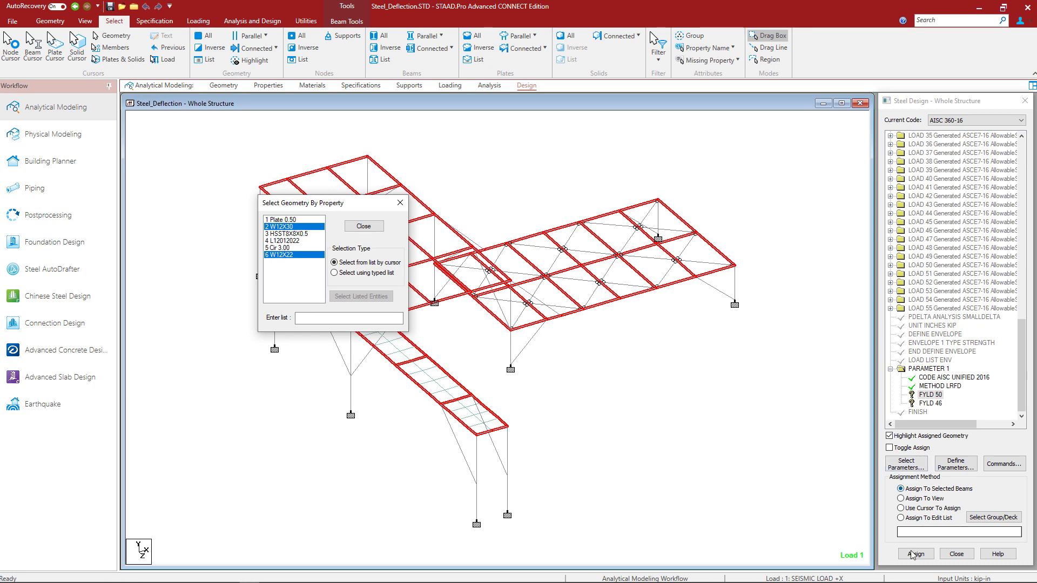
pyautogui.click(914, 553)
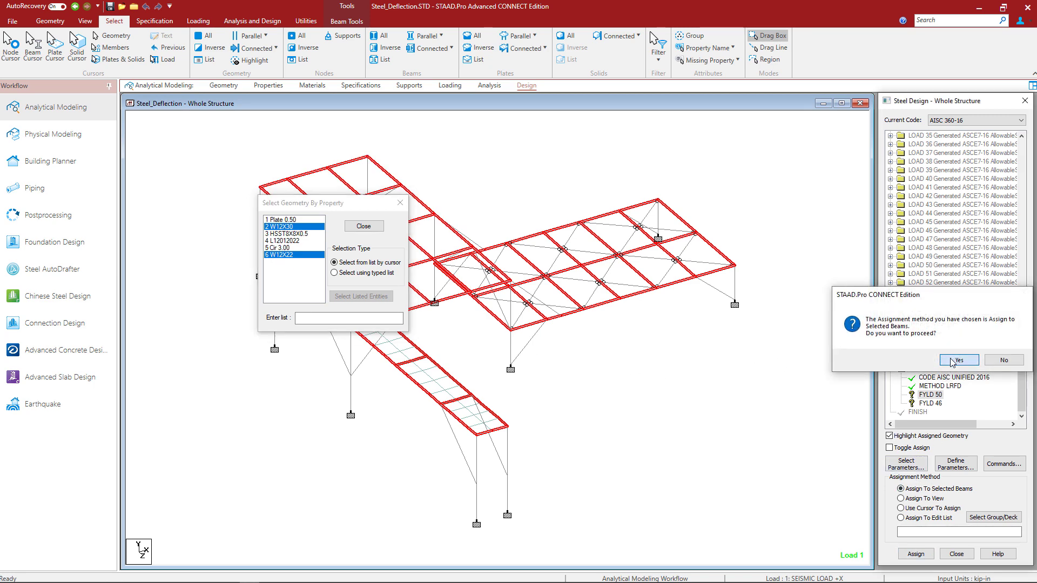
pyautogui.click(957, 360)
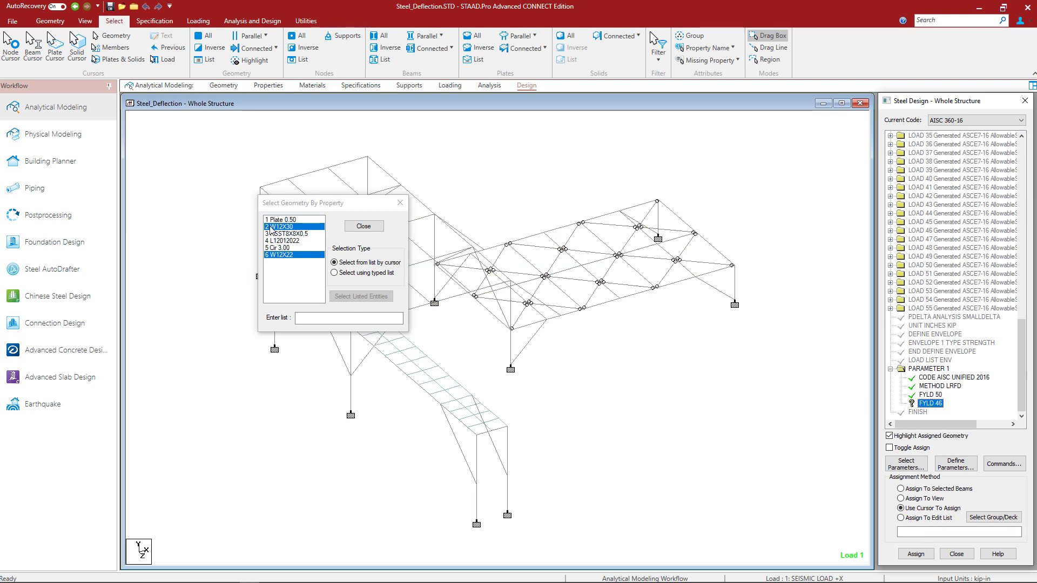
# Step: Assign FYLD 46 to the HSST8X8X0.5 column members
pyautogui.click(293, 234)
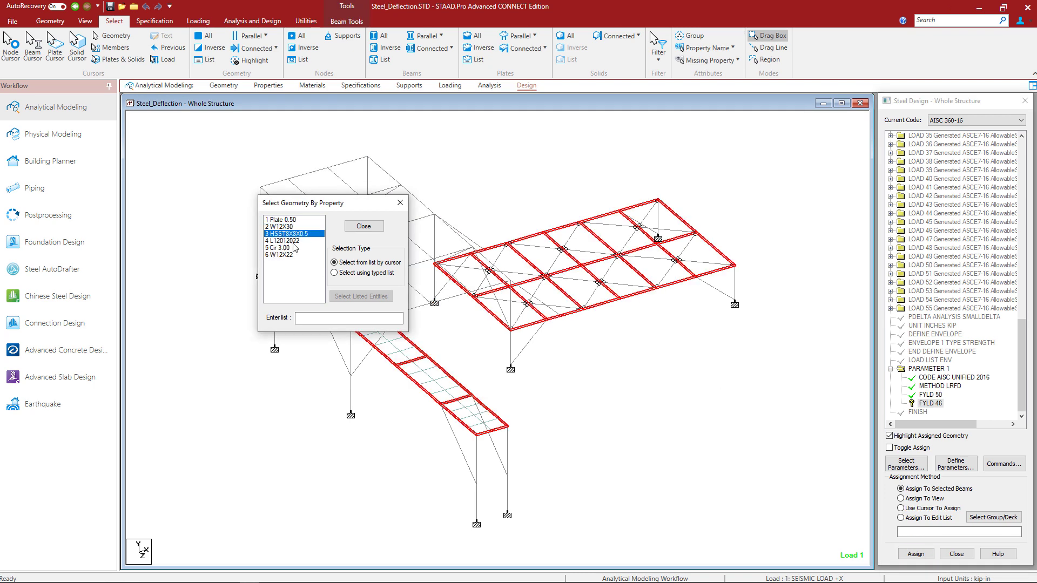
pyautogui.click(914, 553)
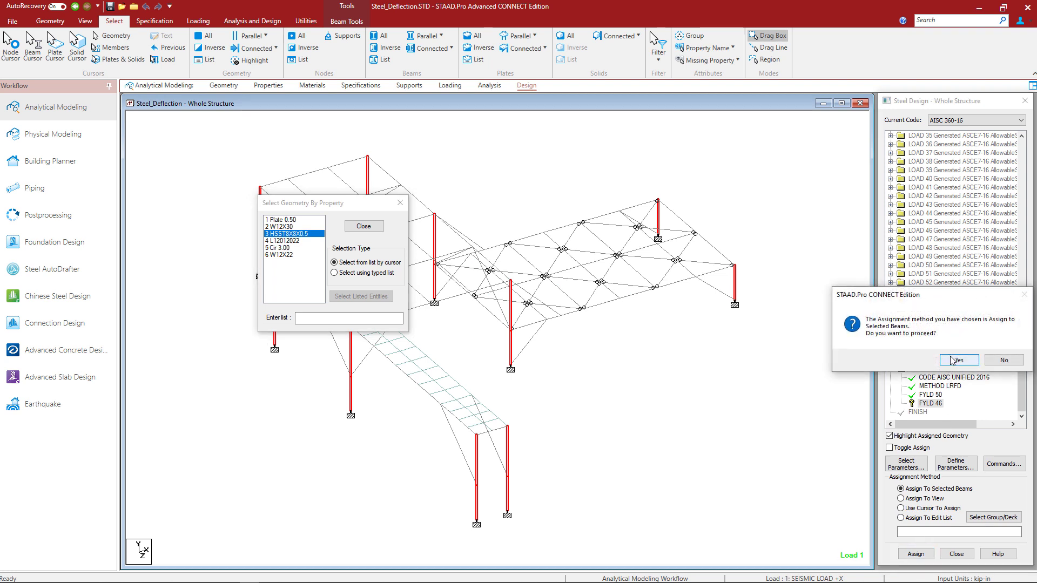
pyautogui.click(957, 359)
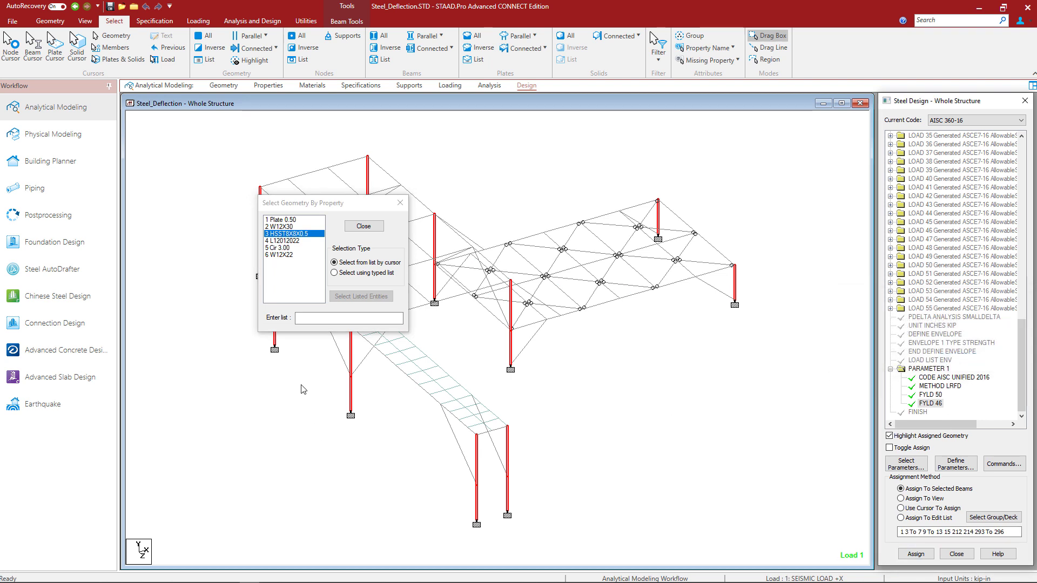
pyautogui.click(286, 241)
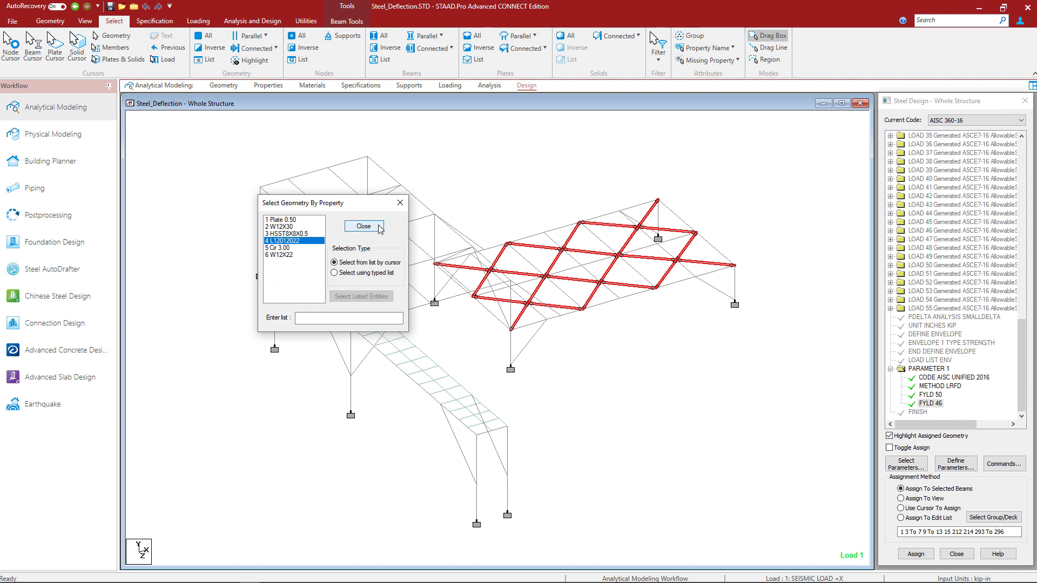
pyautogui.click(363, 226)
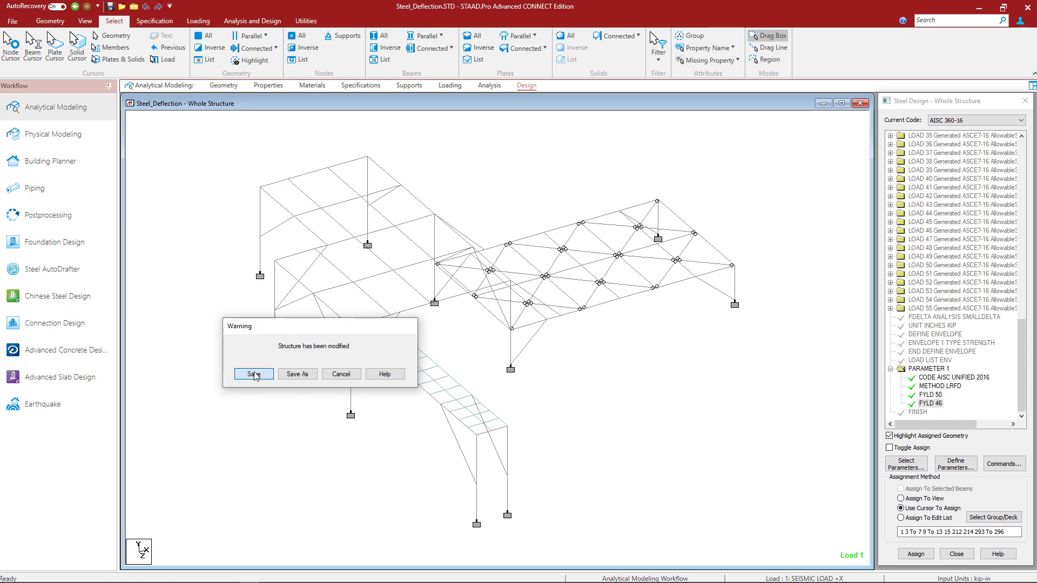
# Step: Save the structure and add a CHECK CODE steel design command
pyautogui.click(253, 373)
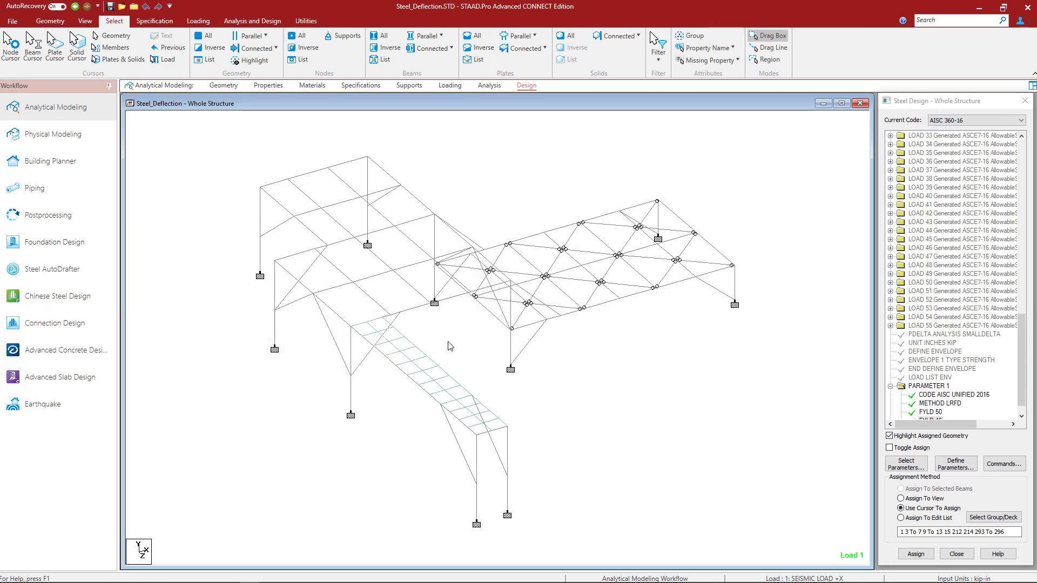
pyautogui.moveTo(998, 400)
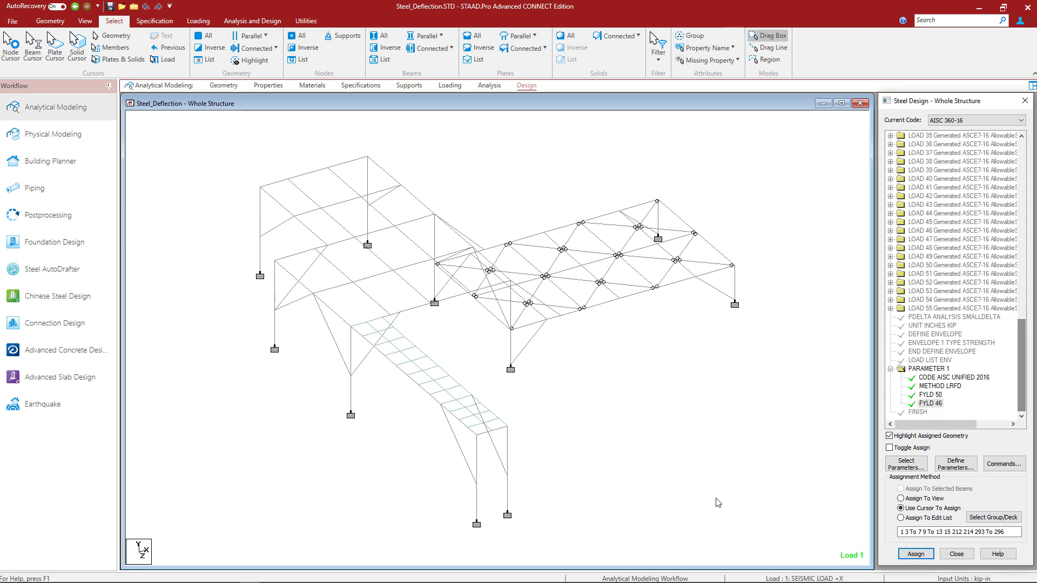
pyautogui.moveTo(653, 498)
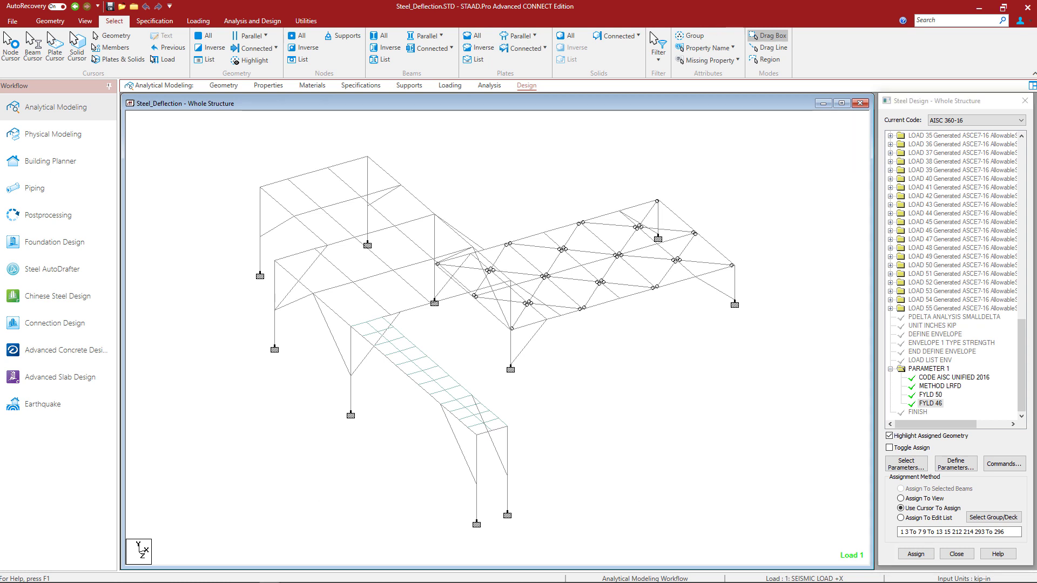
pyautogui.moveTo(452, 501)
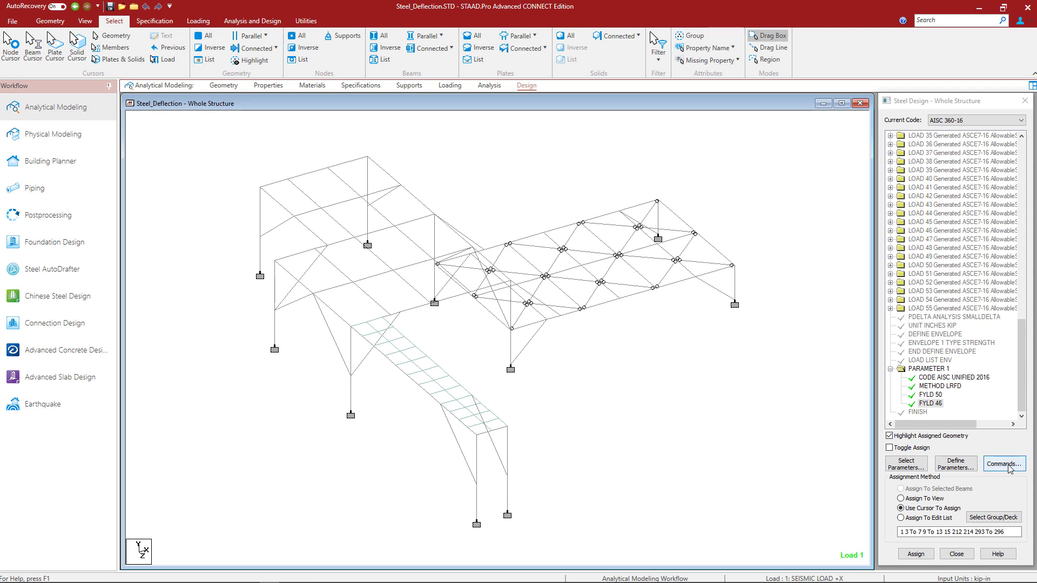
pyautogui.click(1002, 463)
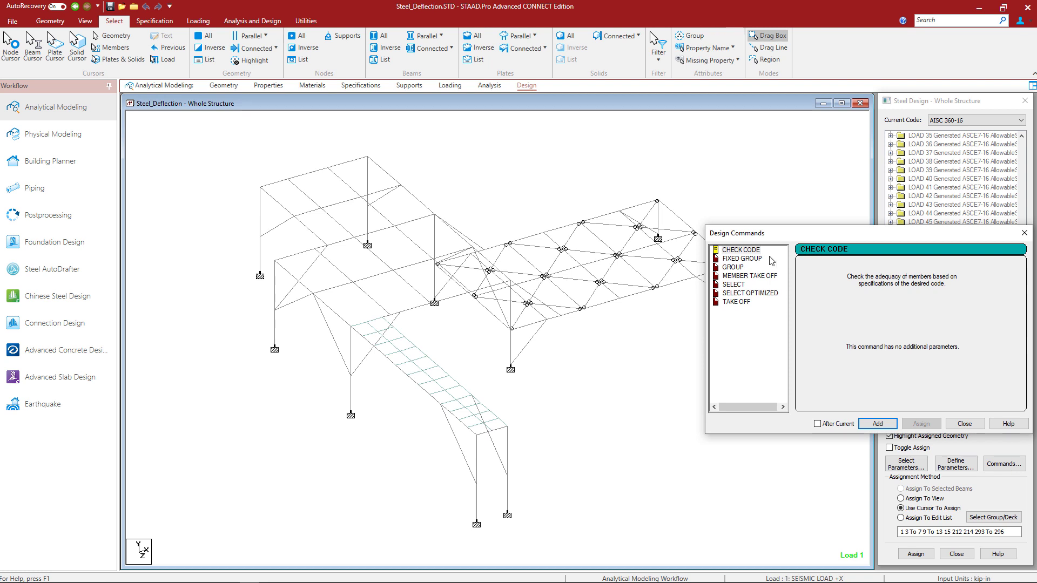
pyautogui.click(740, 250)
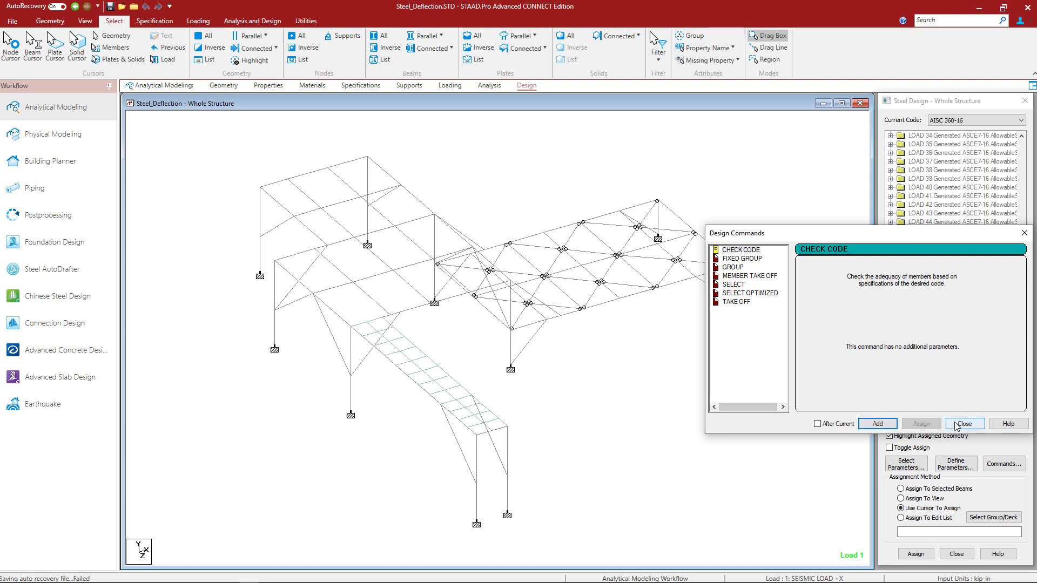
pyautogui.click(963, 424)
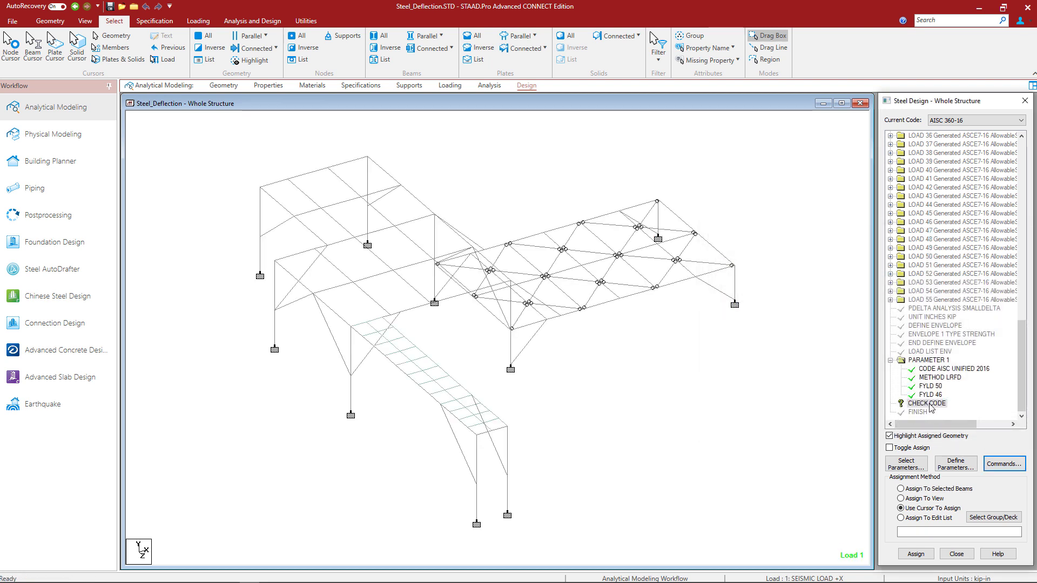
# Step: Assign CHECK CODE to the W12X30, HSST8X8X0.5, L12012022 and W12X22 members
pyautogui.click(925, 404)
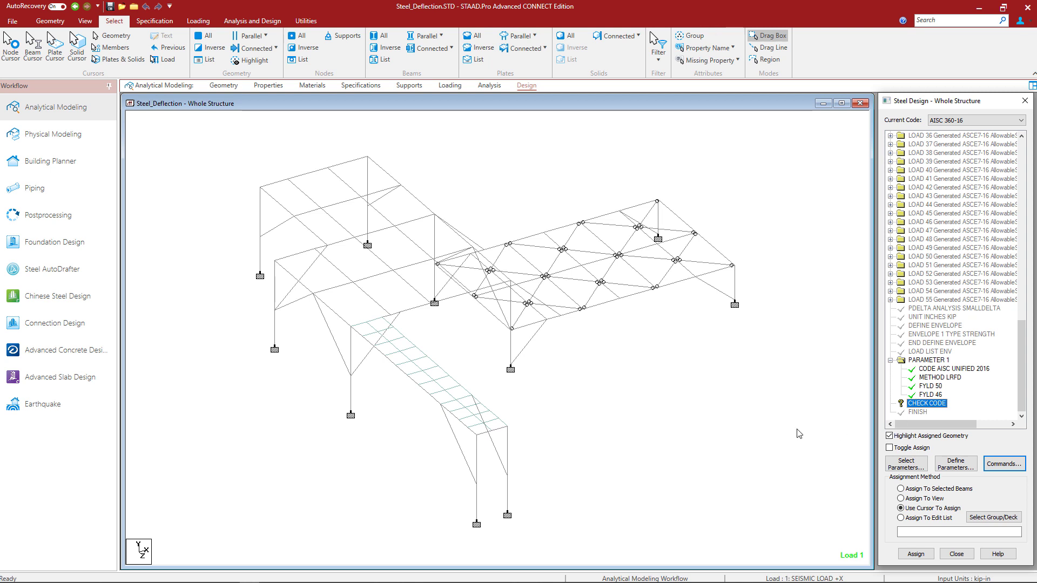
pyautogui.moveTo(789, 415)
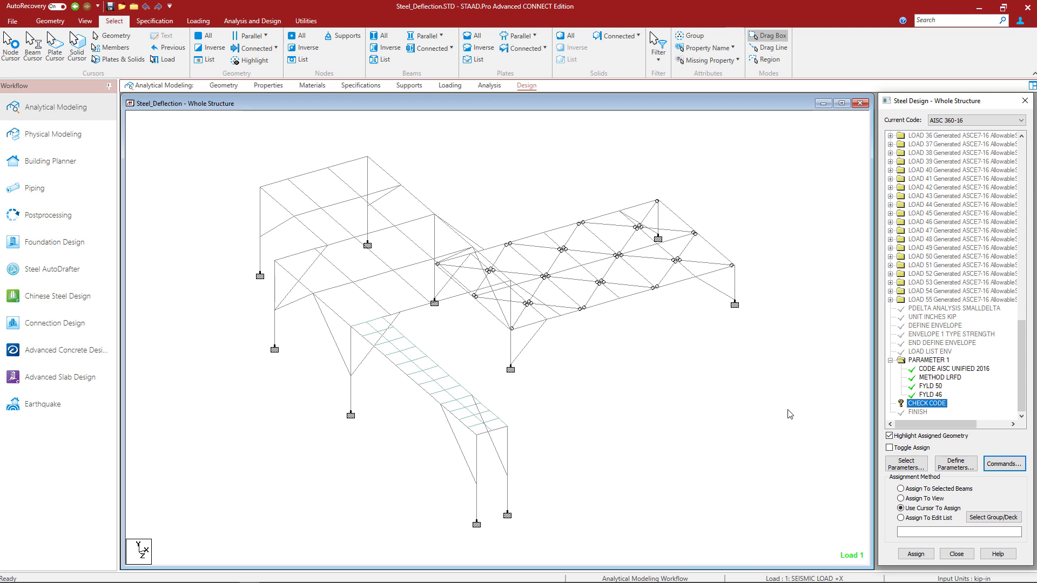
pyautogui.moveTo(704, 48)
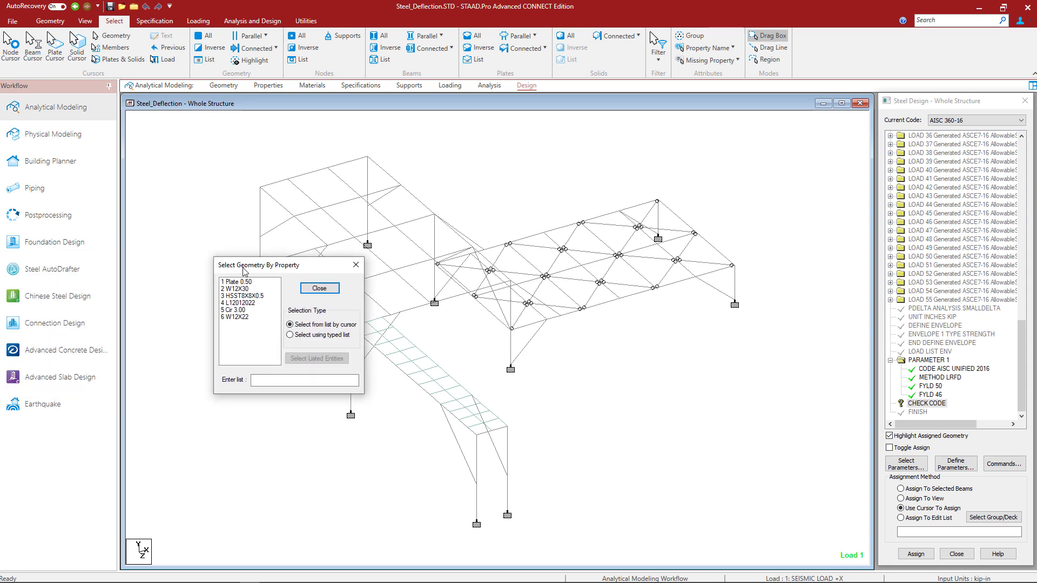
pyautogui.click(249, 288)
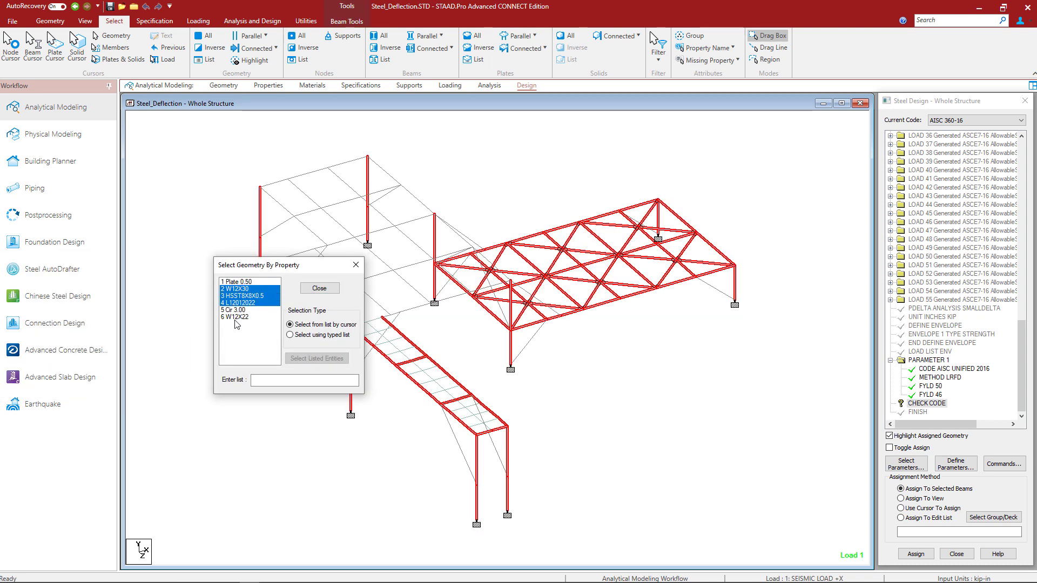
pyautogui.click(250, 317)
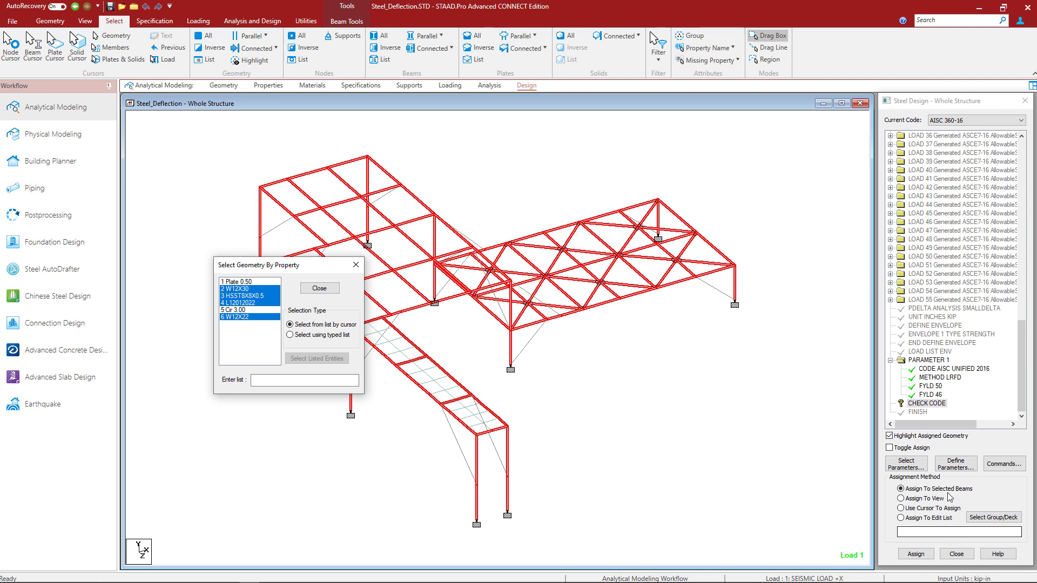
pyautogui.click(914, 554)
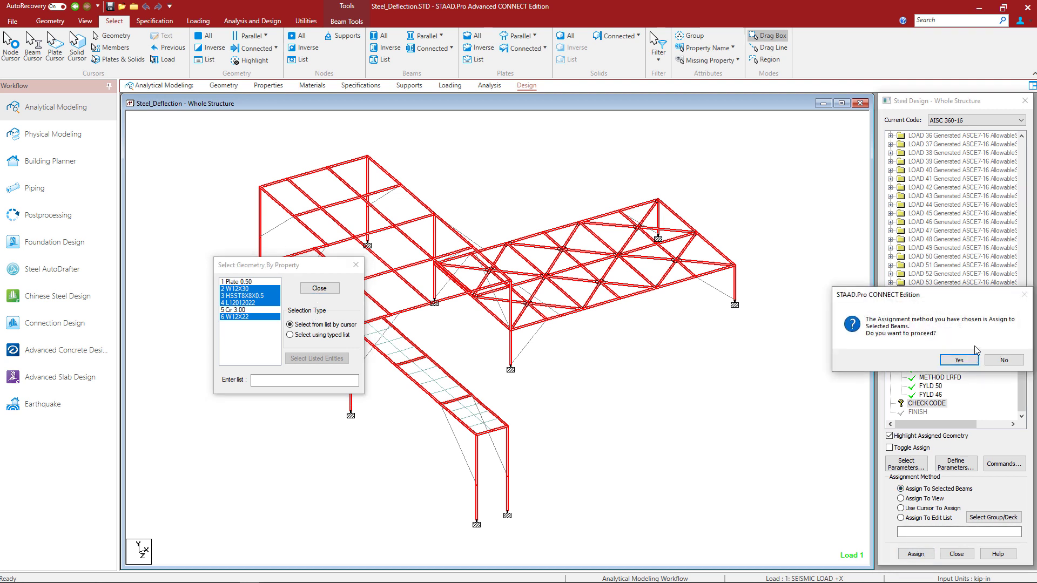
pyautogui.click(957, 360)
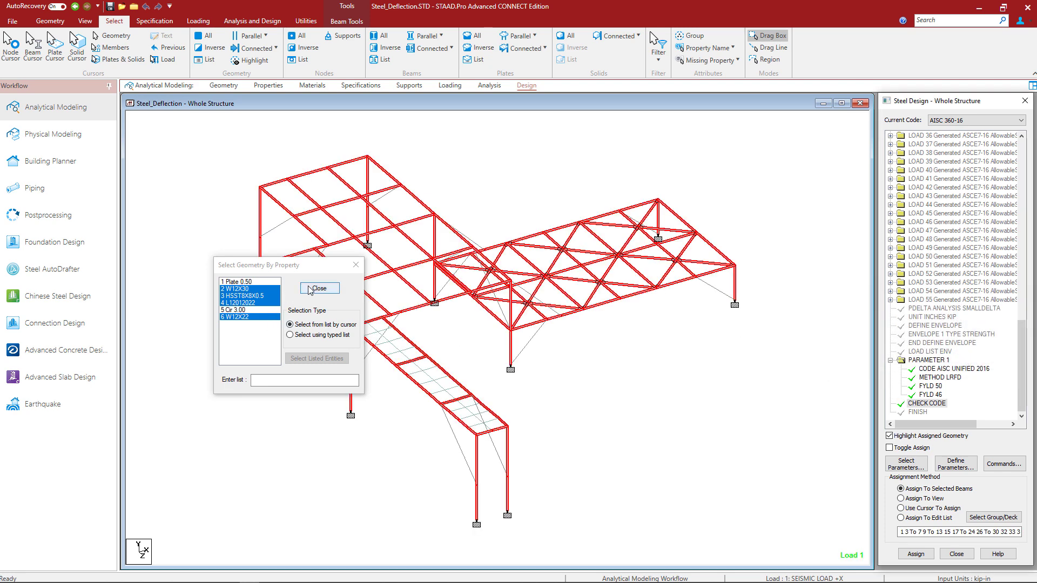
pyautogui.click(319, 288)
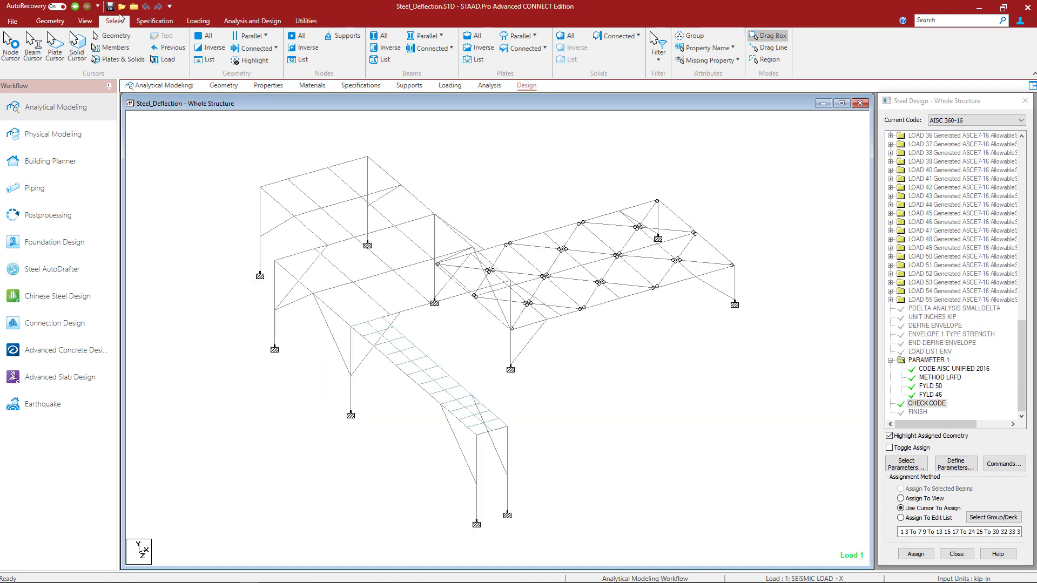